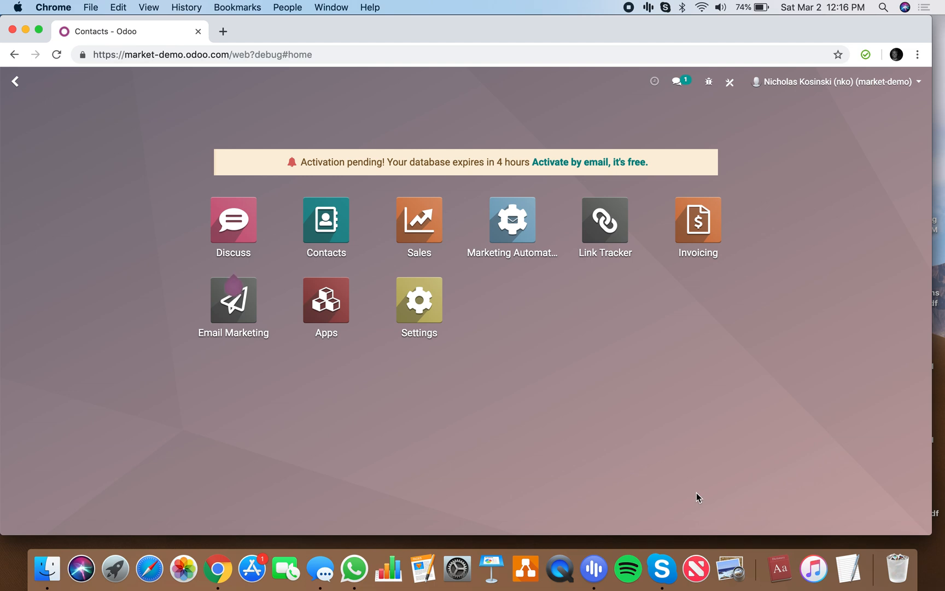
{"action": "left_click", "coordinate": [325, 218]}
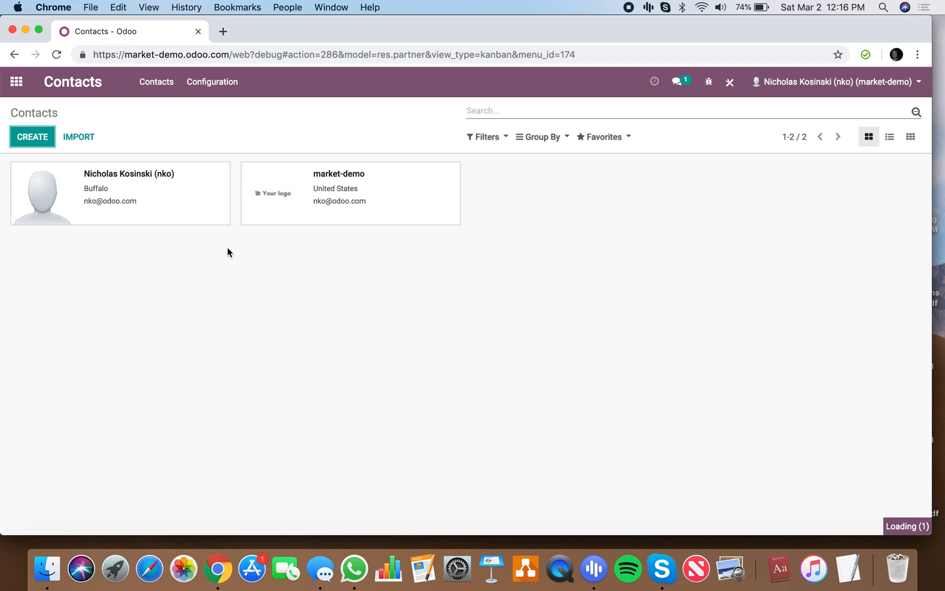
{"action": "left_click", "coordinate": [32, 137]}
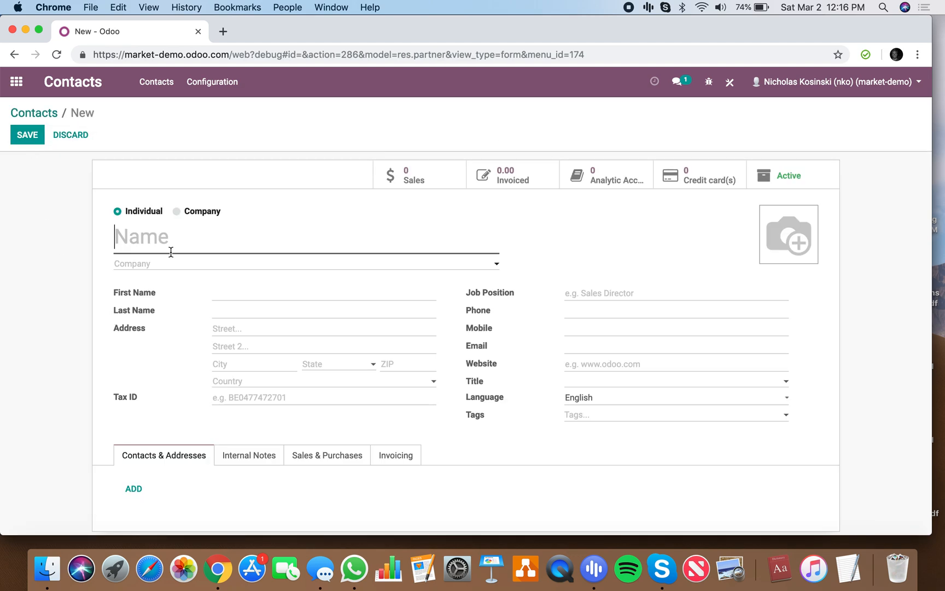
{"action": "type", "text": "Bill Barnes"}
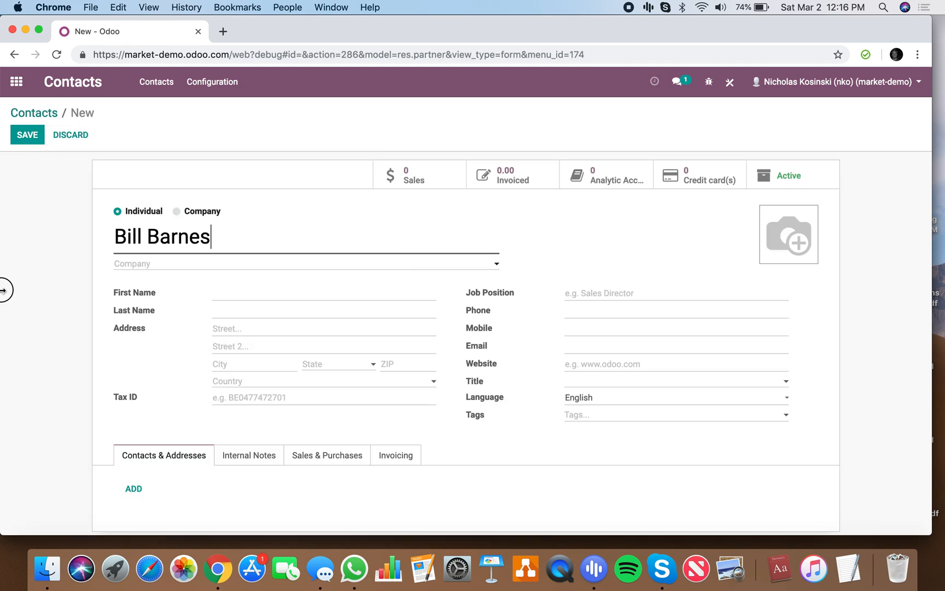
{"action": "type", "text": "B"}
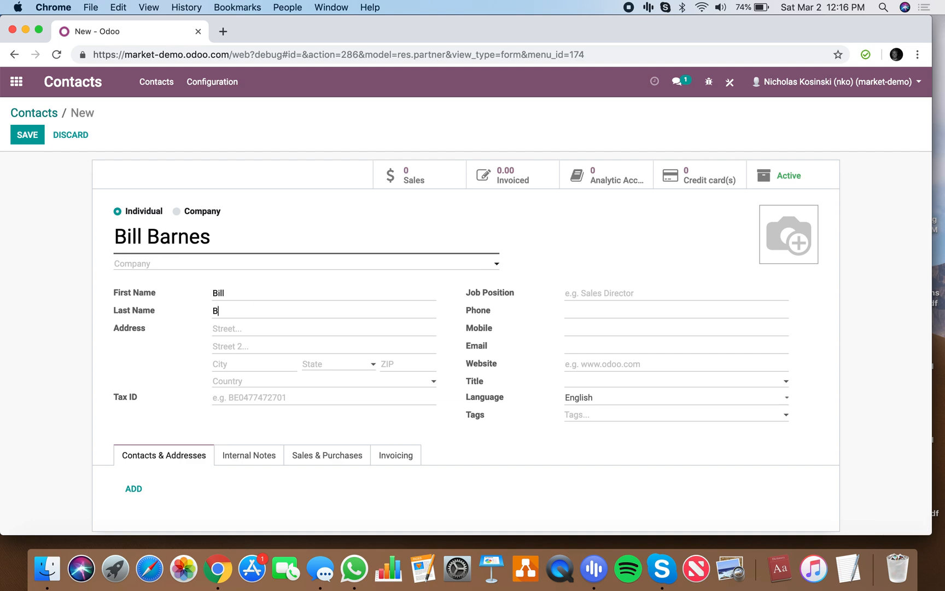
{"action": "type", "text": "arnes"}
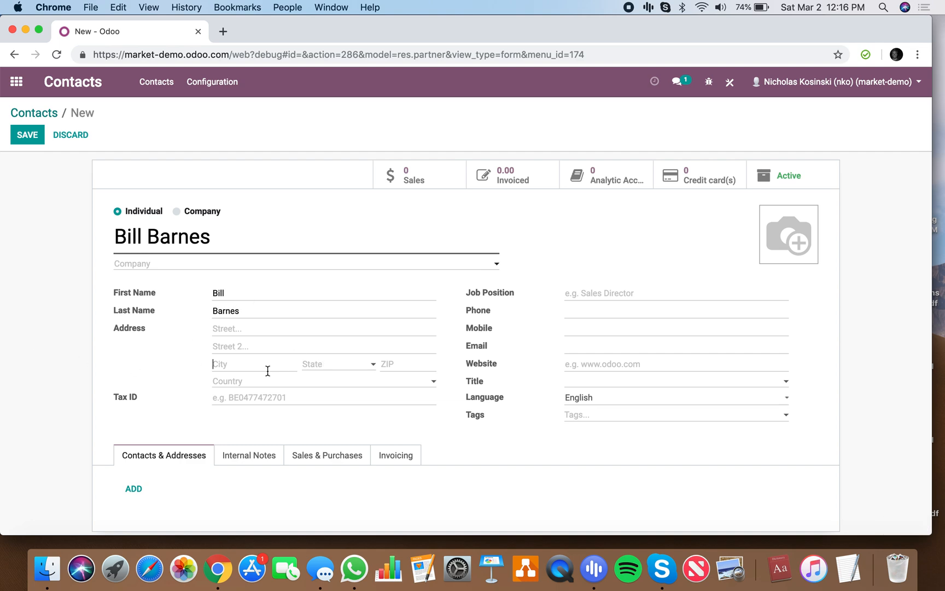
- Set the contact's city to Buffalo and save the record
{"action": "type", "text": "buf"}
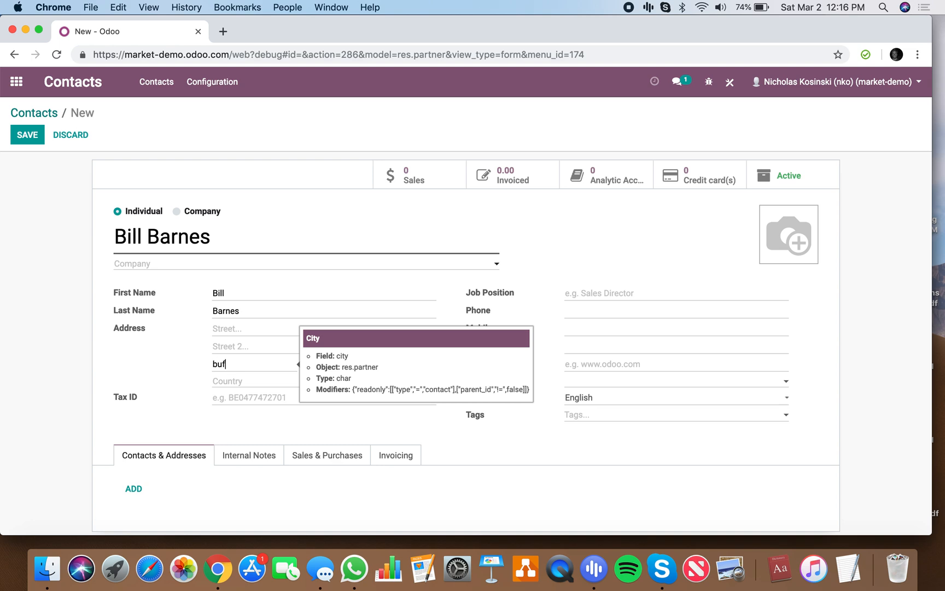
{"action": "type", "text": "BU"}
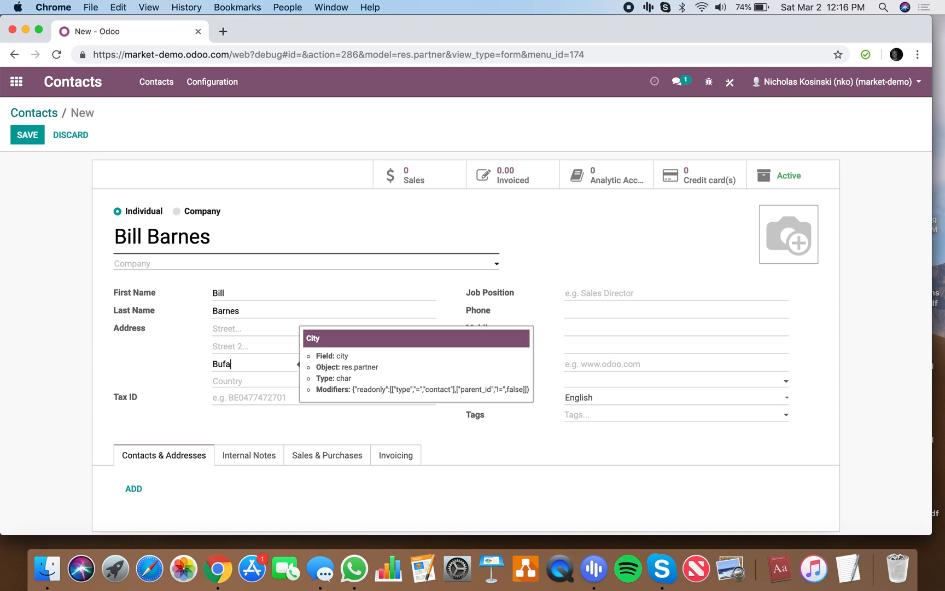
{"action": "left_click", "coordinate": [27, 134]}
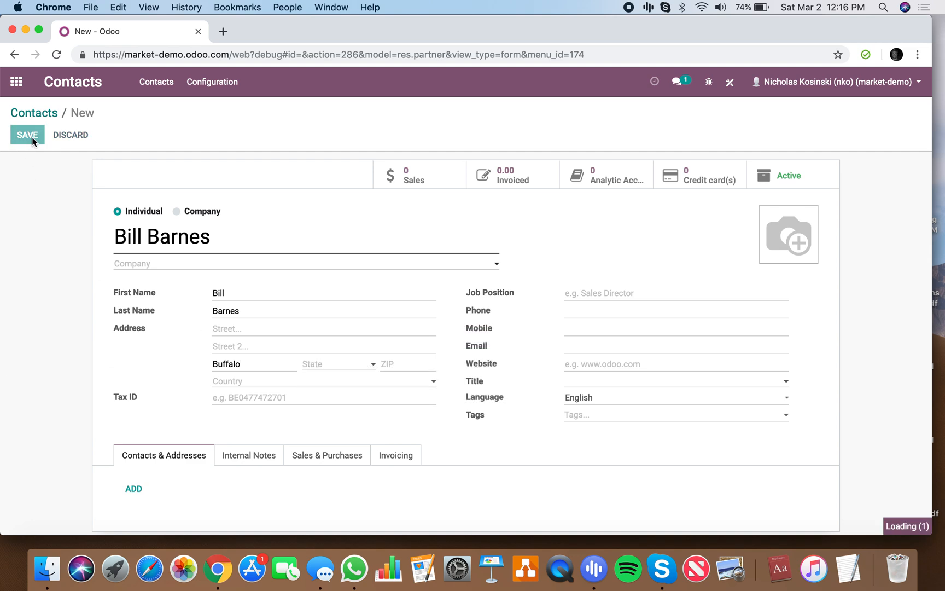
{"action": "left_click", "coordinate": [26, 134]}
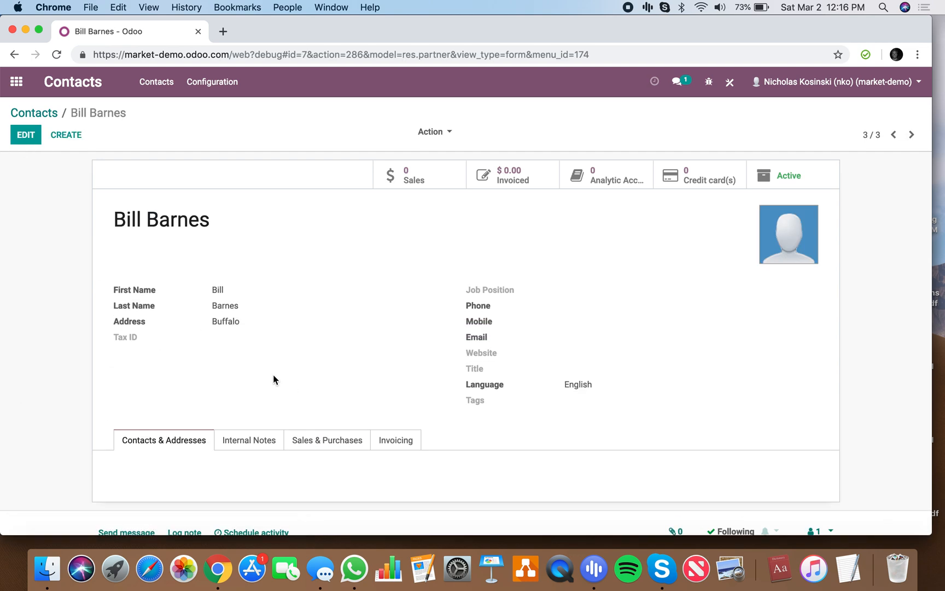
- Find the technical email Templates list via 'template' search and start a new template
{"action": "left_click", "coordinate": [16, 81]}
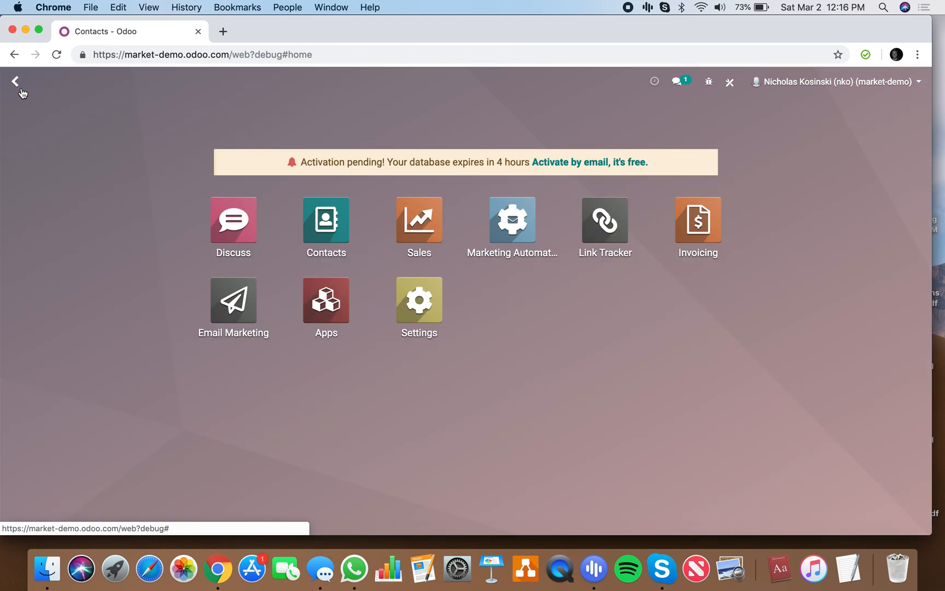
{"action": "type", "text": "template"}
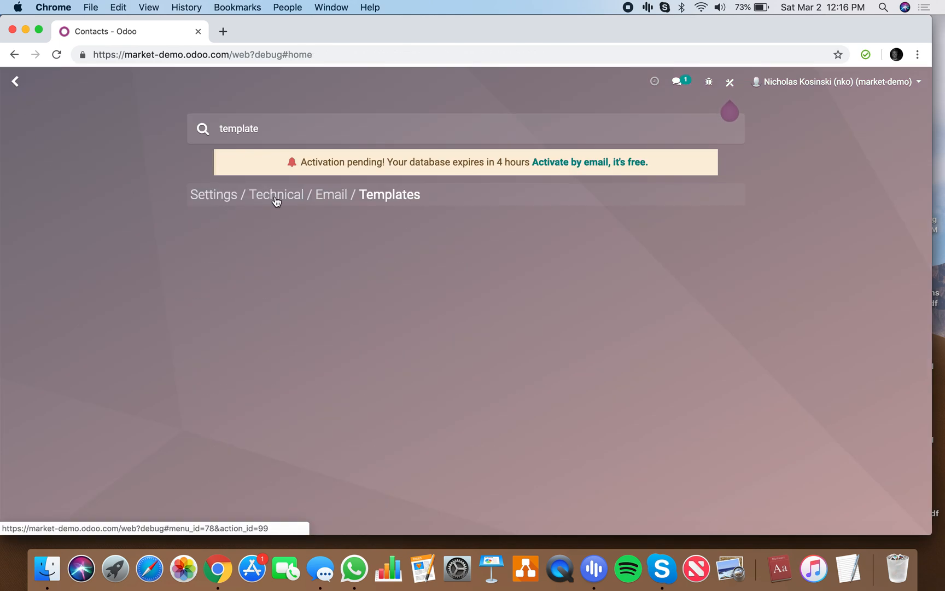
{"action": "left_click", "coordinate": [389, 194]}
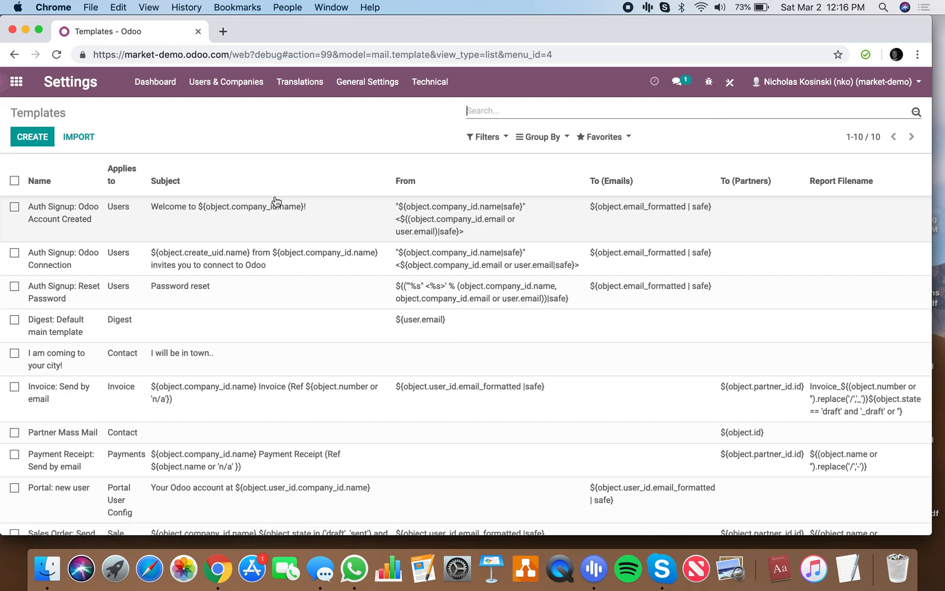
{"action": "left_click", "coordinate": [32, 136]}
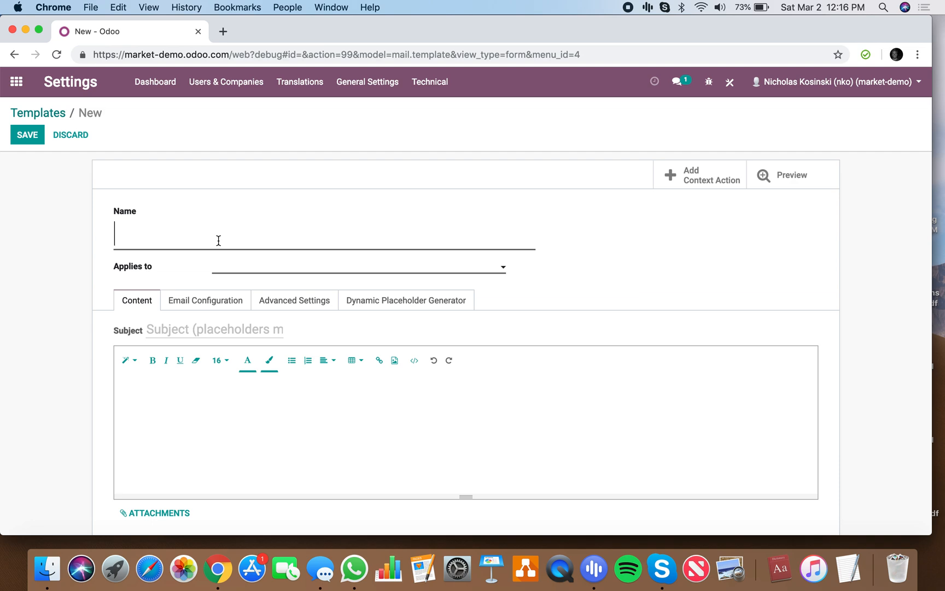
- Name the template 'Event in Buffalo', apply it to Contact, subject 'Buffalo Event'
{"action": "type", "text": "A"}
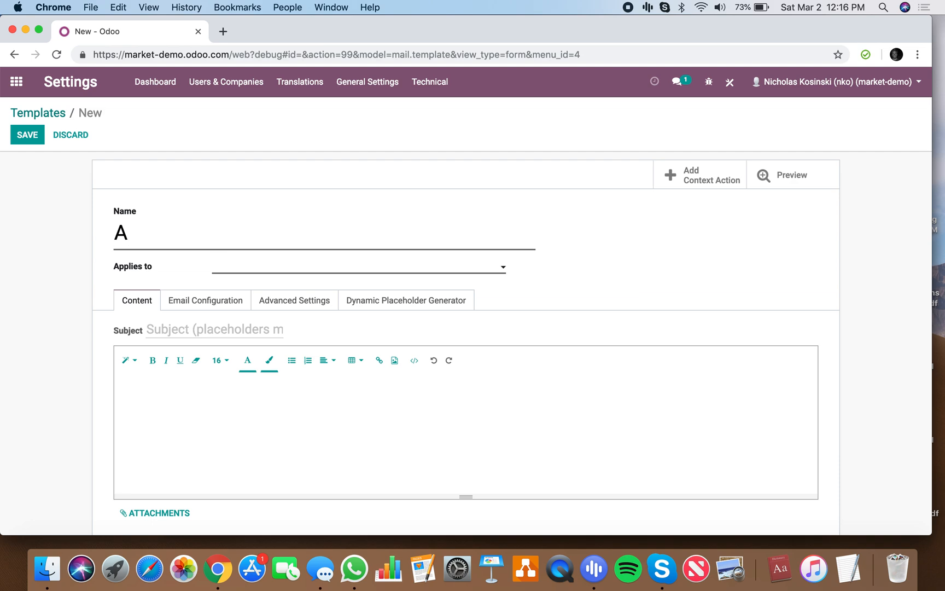
{"action": "type", "text": "Event in Buffalo"}
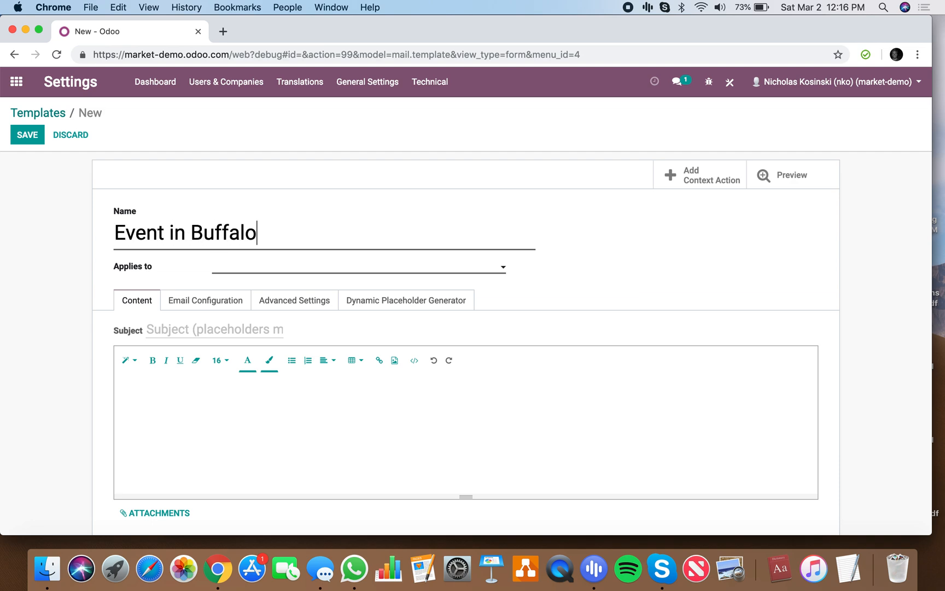
{"action": "left_click", "coordinate": [357, 267]}
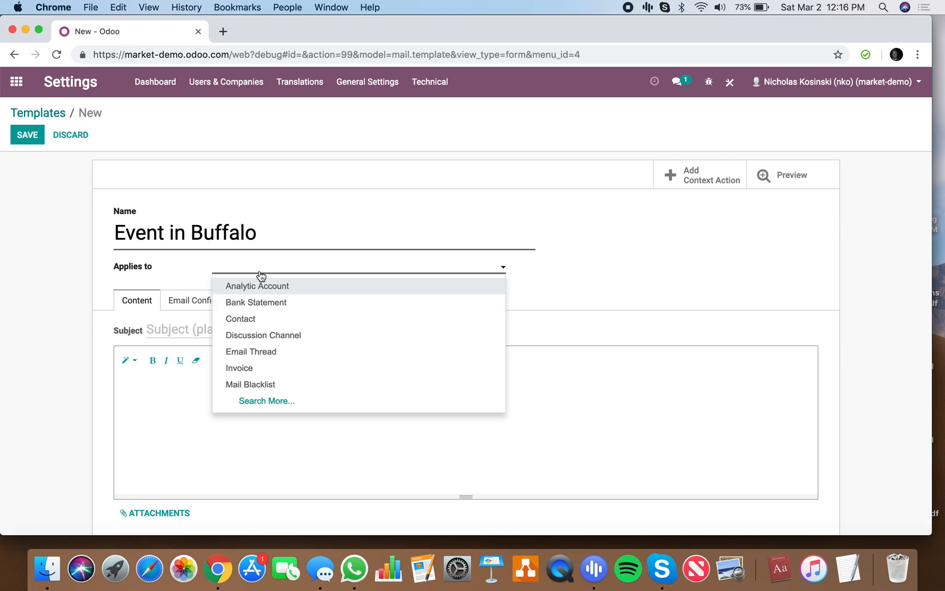
{"action": "left_click", "coordinate": [240, 318]}
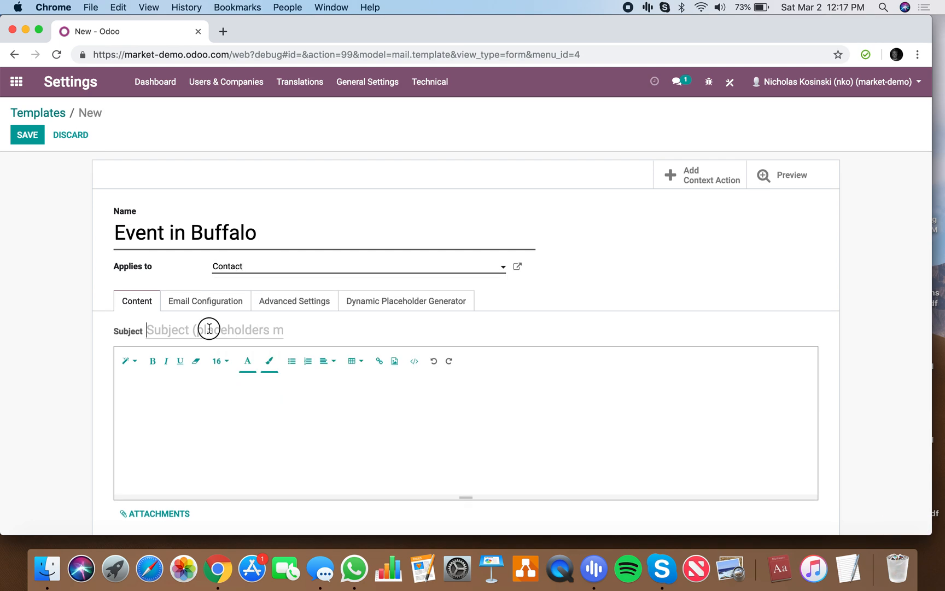
{"action": "type", "text": "Buffalo Event"}
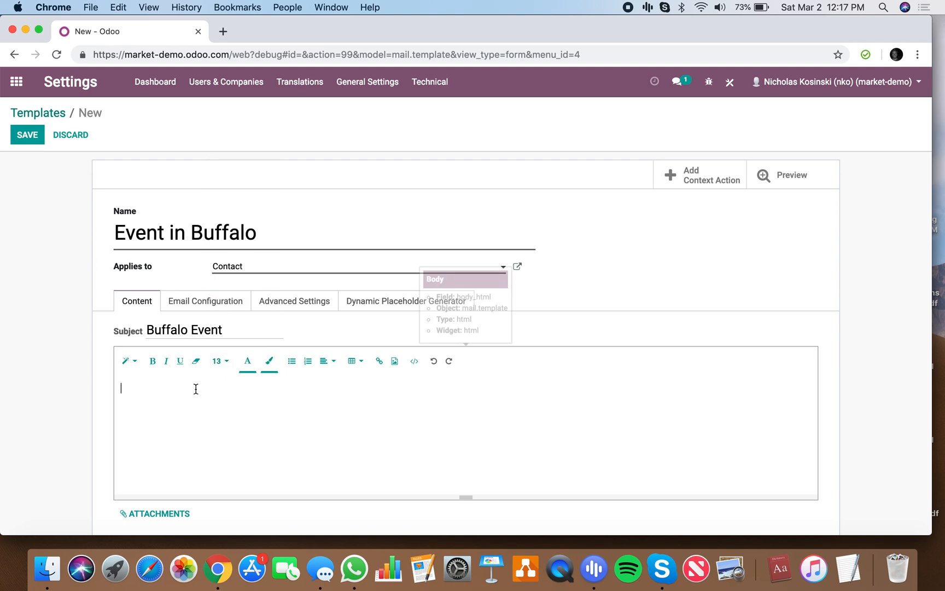
- Start the body with a first-name greeting and 'I will be in ${object.city}' placeholder
{"action": "left_click", "coordinate": [406, 301]}
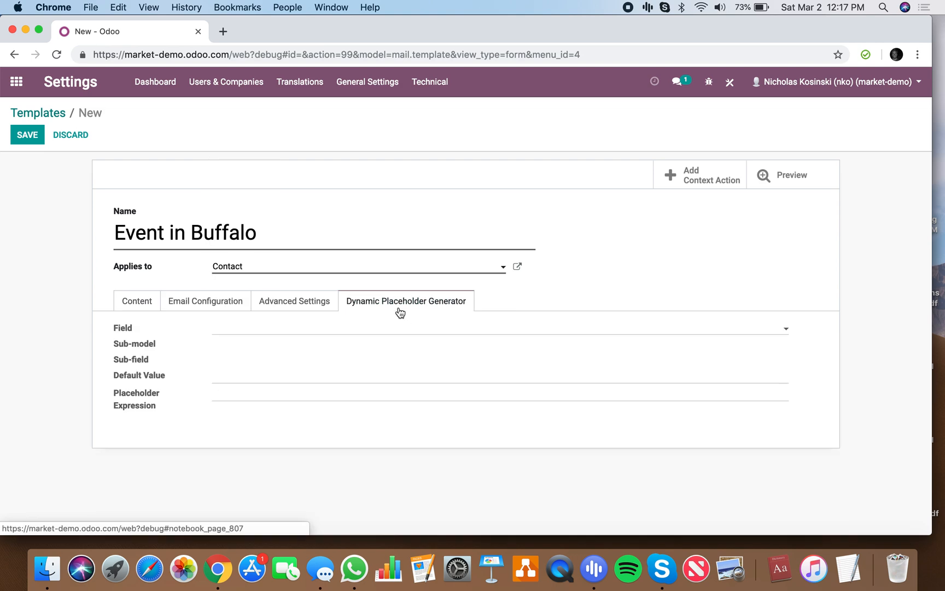
{"action": "type", "text": "fir"}
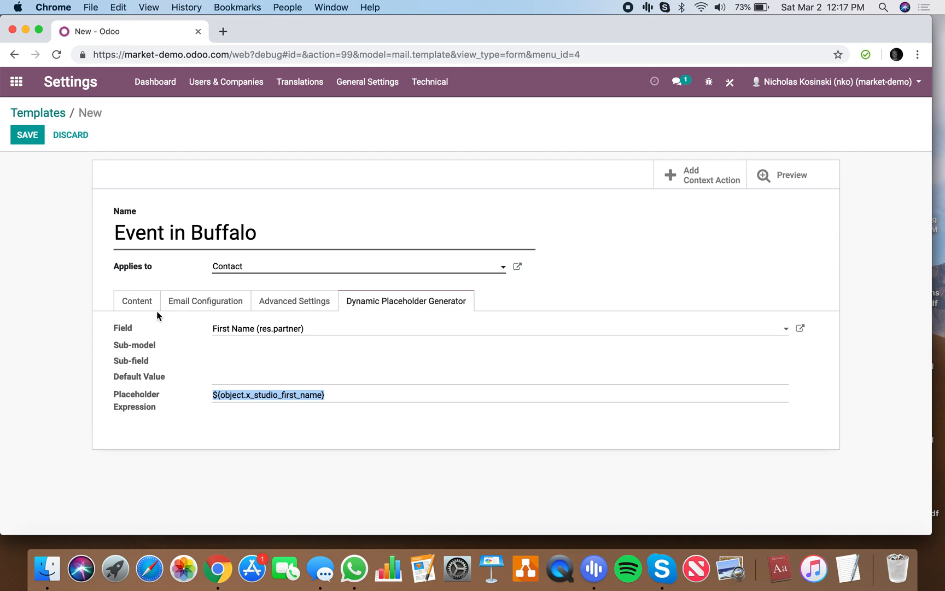
{"action": "left_click", "coordinate": [137, 301]}
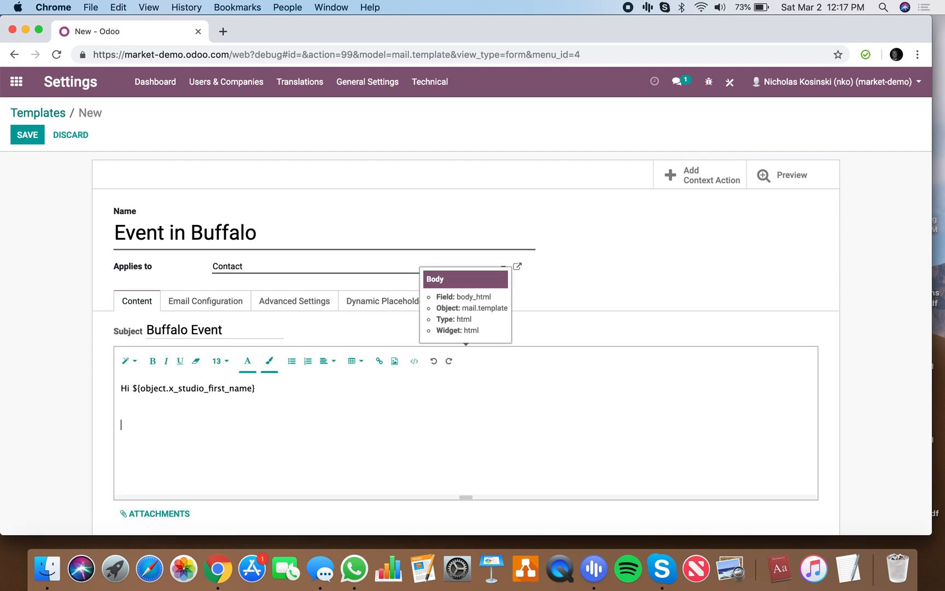
{"action": "type", "text": "I will be in"}
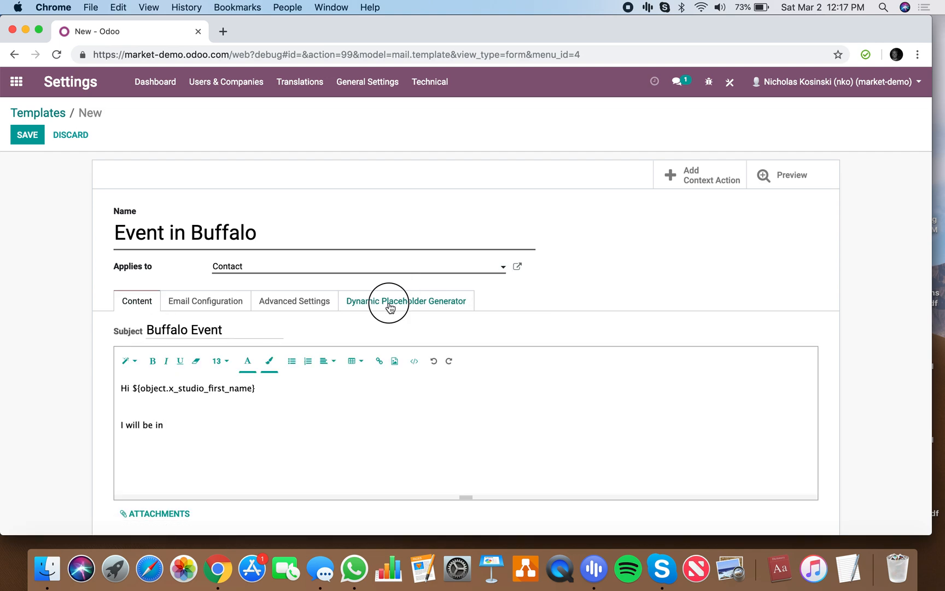
{"action": "left_click", "coordinate": [406, 301]}
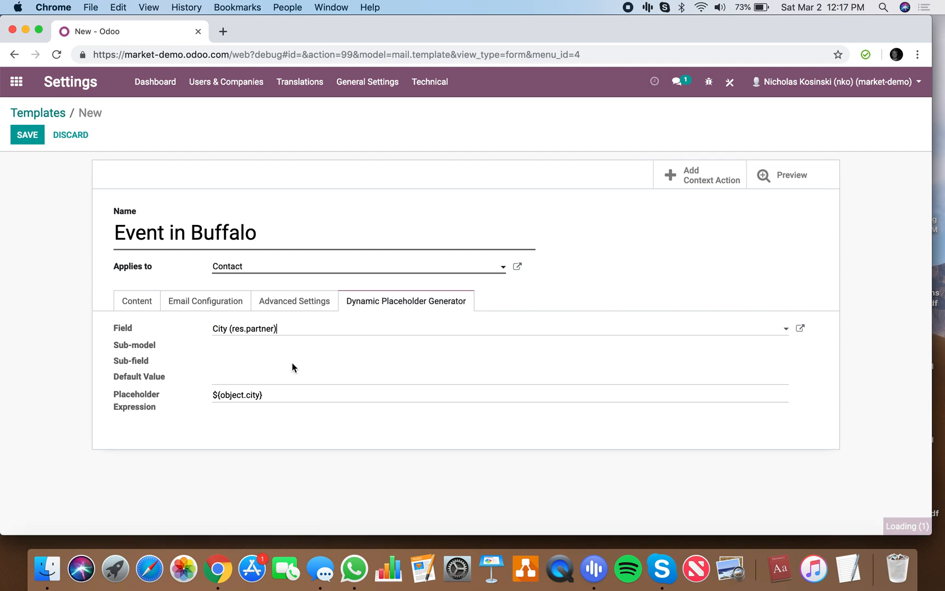
{"action": "left_click", "coordinate": [137, 301]}
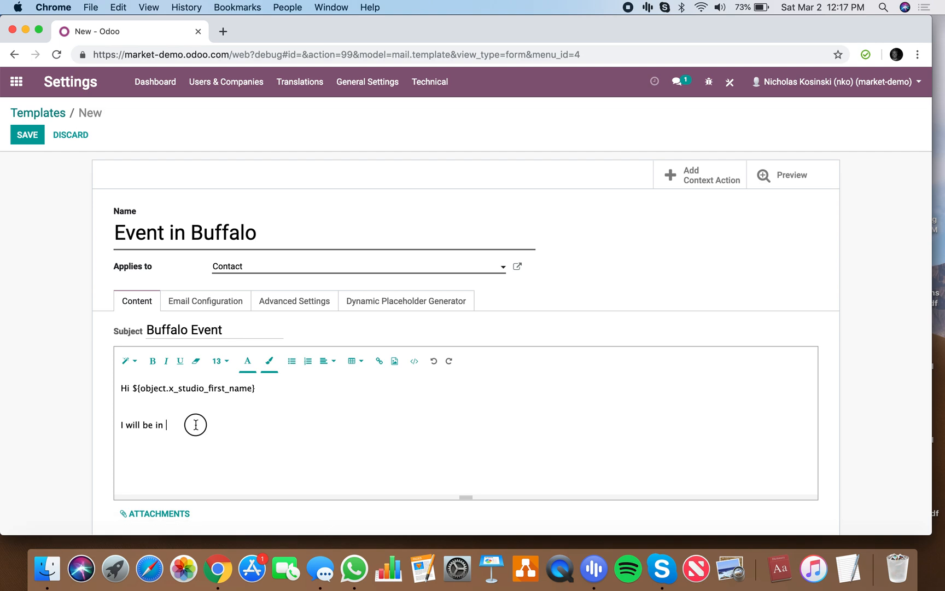
{"action": "type", "text": "${object.city} come"}
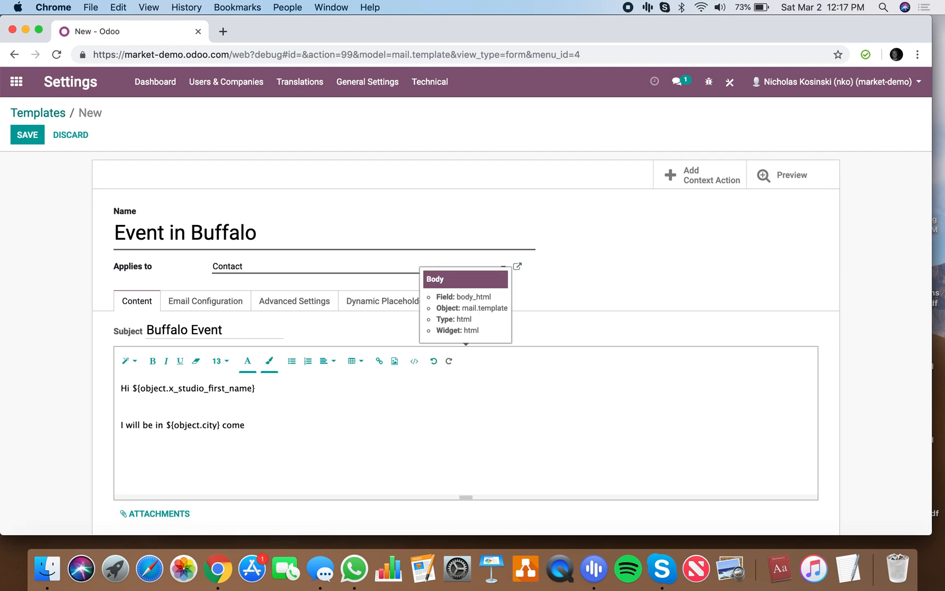
- Continue the body: 'come April 1st, 2019 – for an incredible event we are putting on. Will'
{"action": "type", "text": "April1"}
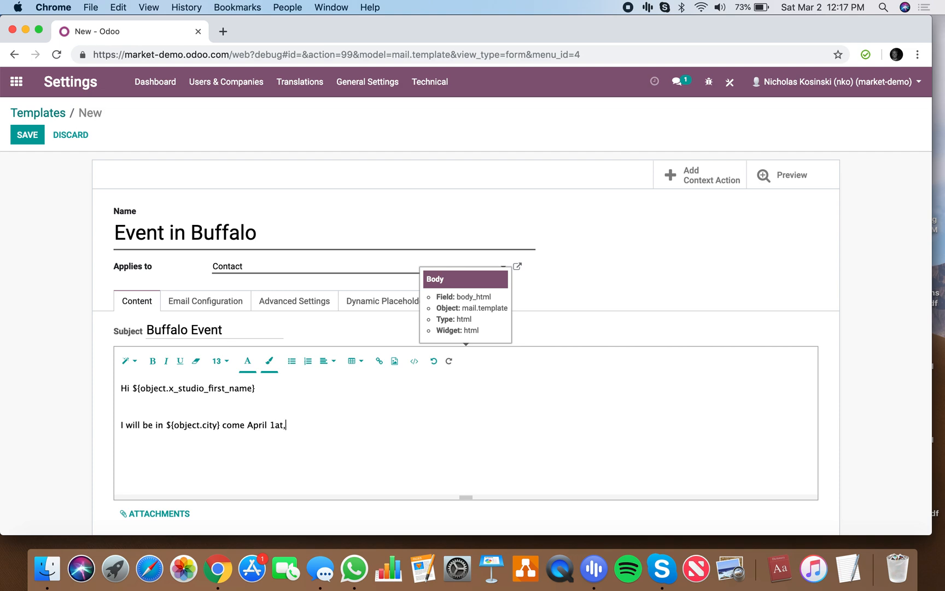
{"action": "type", "text": "st, 2019"}
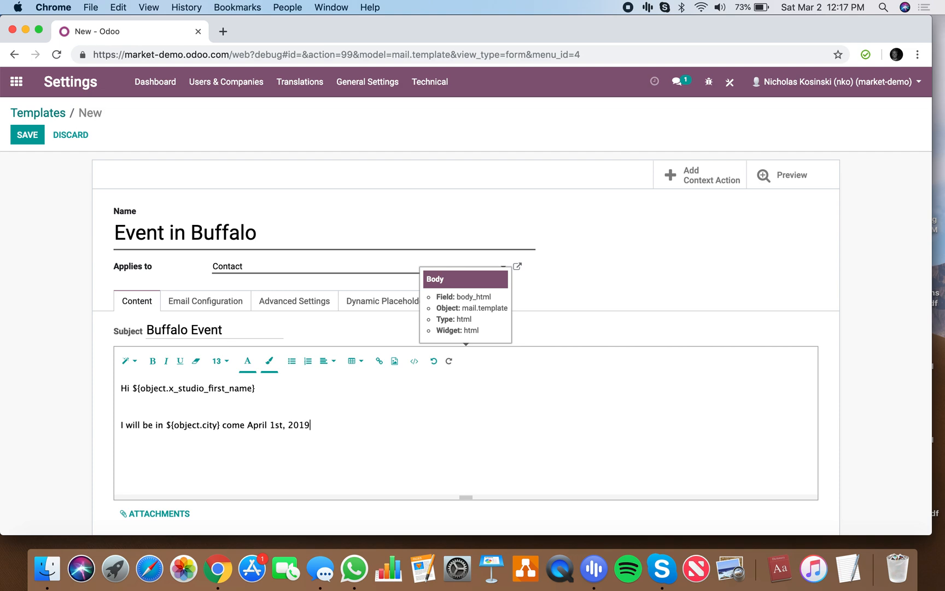
{"action": "type", "text": "– for an incred"}
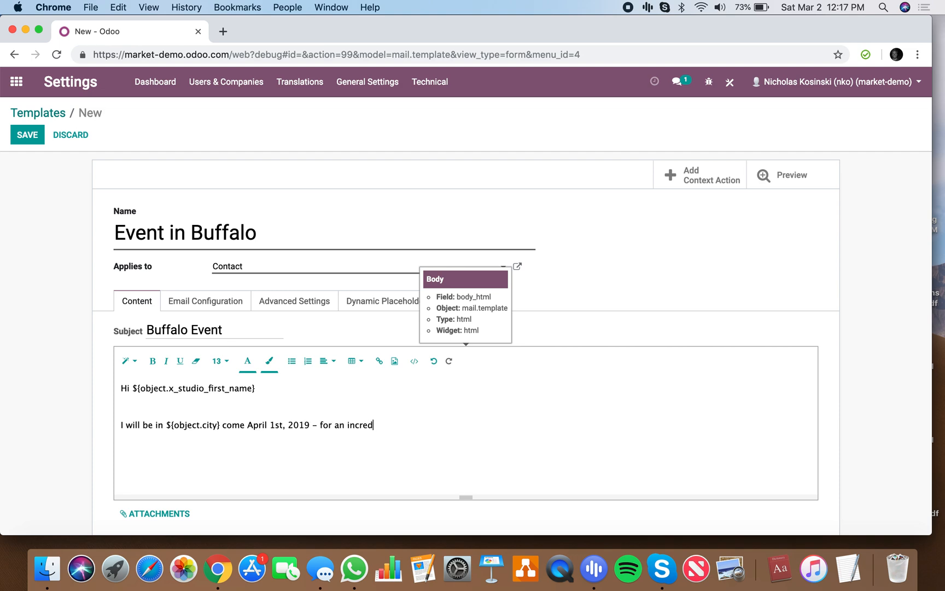
{"action": "type", "text": "ible event we are"}
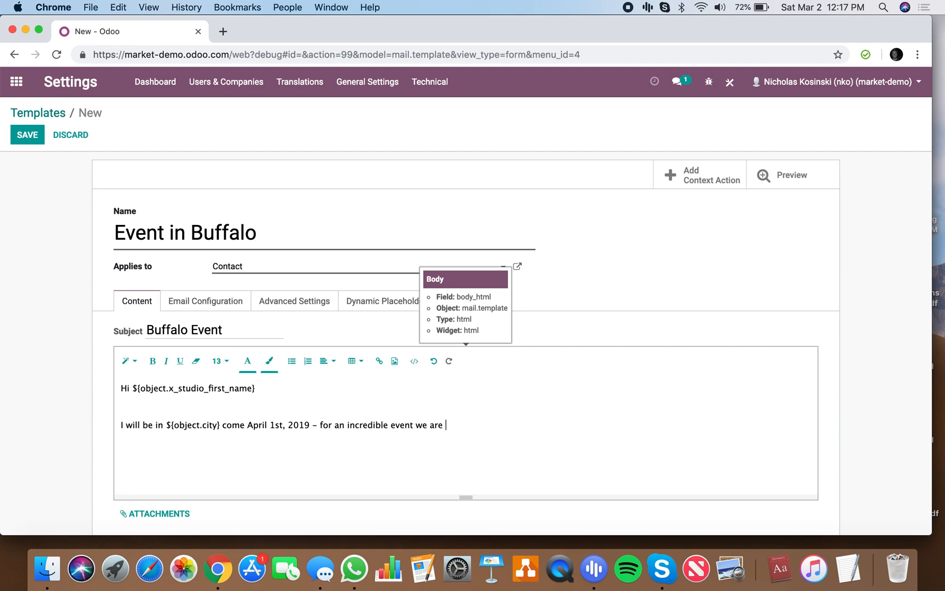
{"action": "type", "text": "putting on. Will you be around to join us?"}
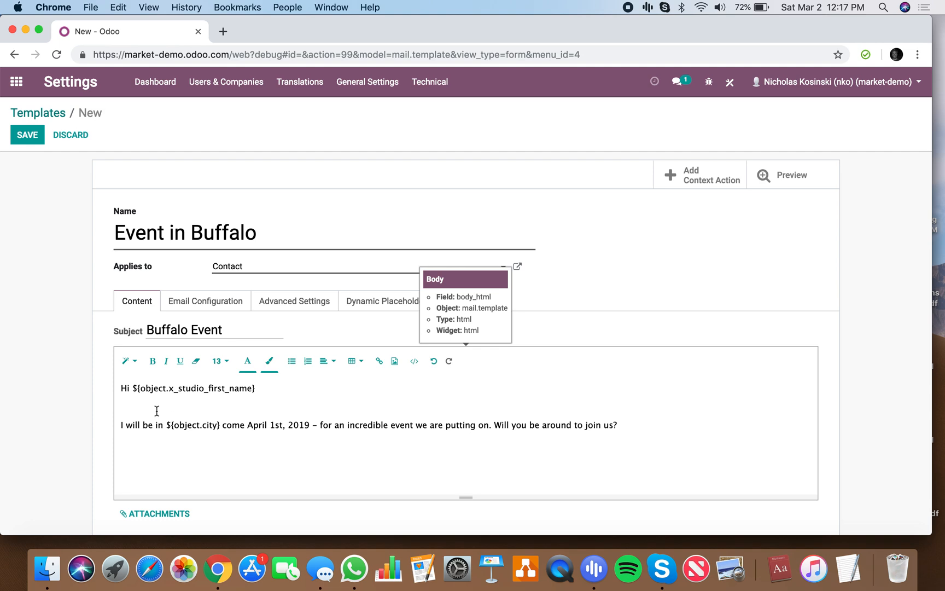
- Browse the full contact field list, save the Event in Buffalo template and go home
{"action": "left_click", "coordinate": [398, 301]}
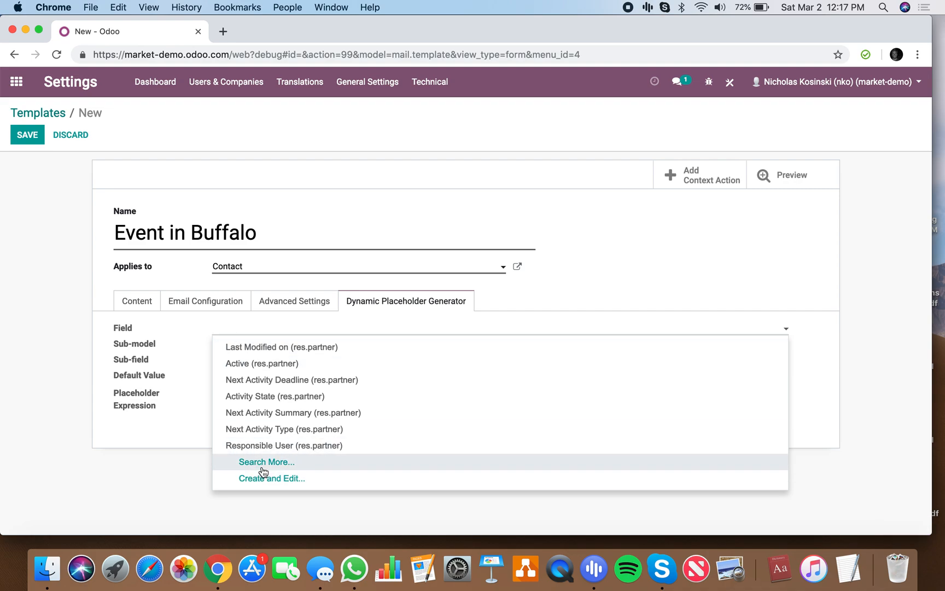
{"action": "left_click", "coordinate": [267, 462]}
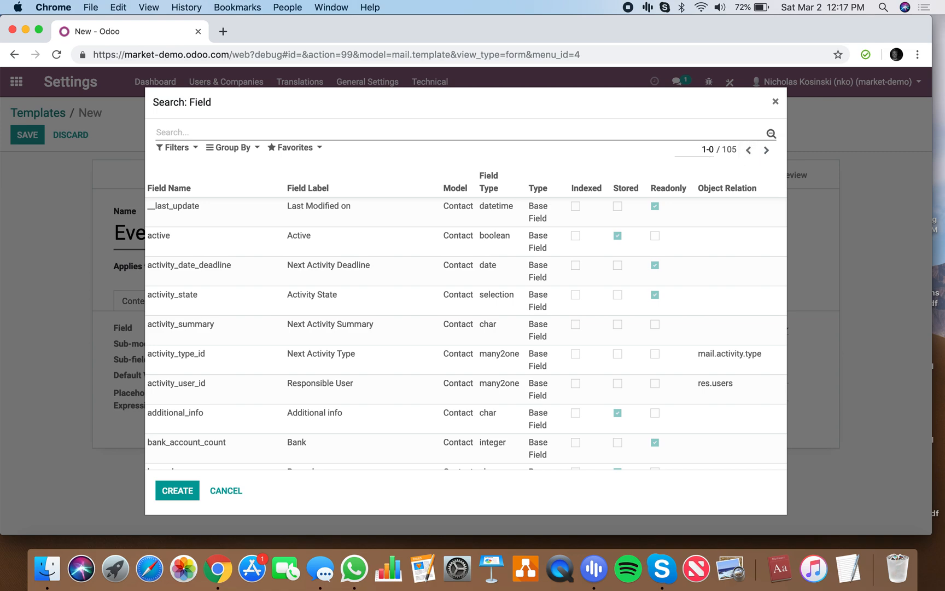
{"action": "scroll", "scroll_direction": "down", "scroll_amount": 3}
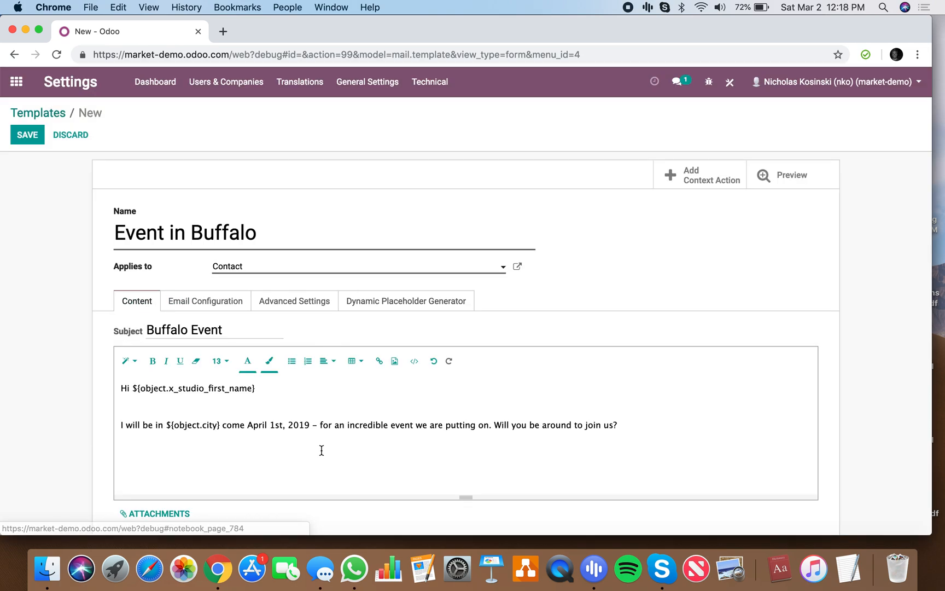
{"action": "left_click", "coordinate": [26, 135]}
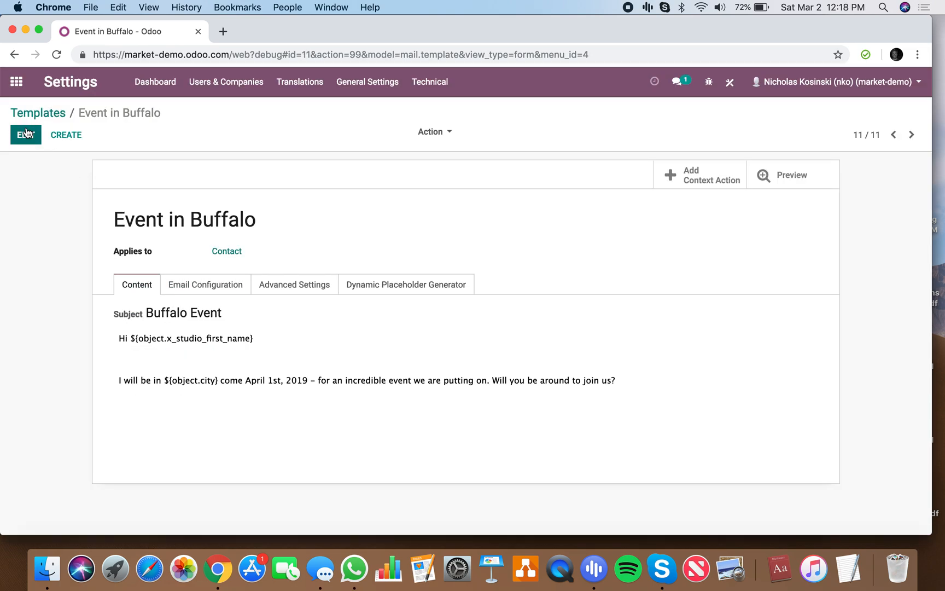
{"action": "left_click", "coordinate": [16, 81]}
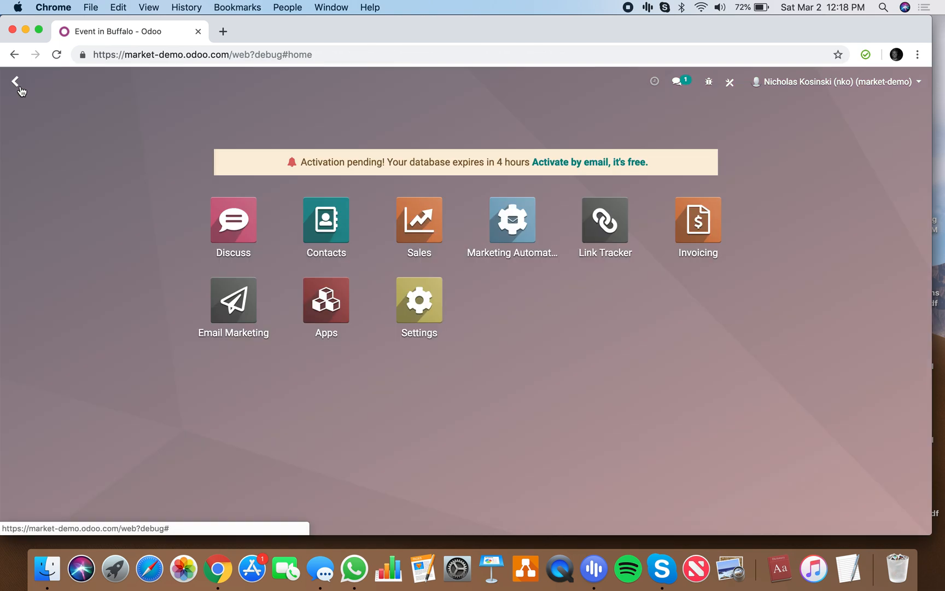
- Filter Contacts to City contains Buffalo and show them as a list
{"action": "left_click", "coordinate": [326, 218]}
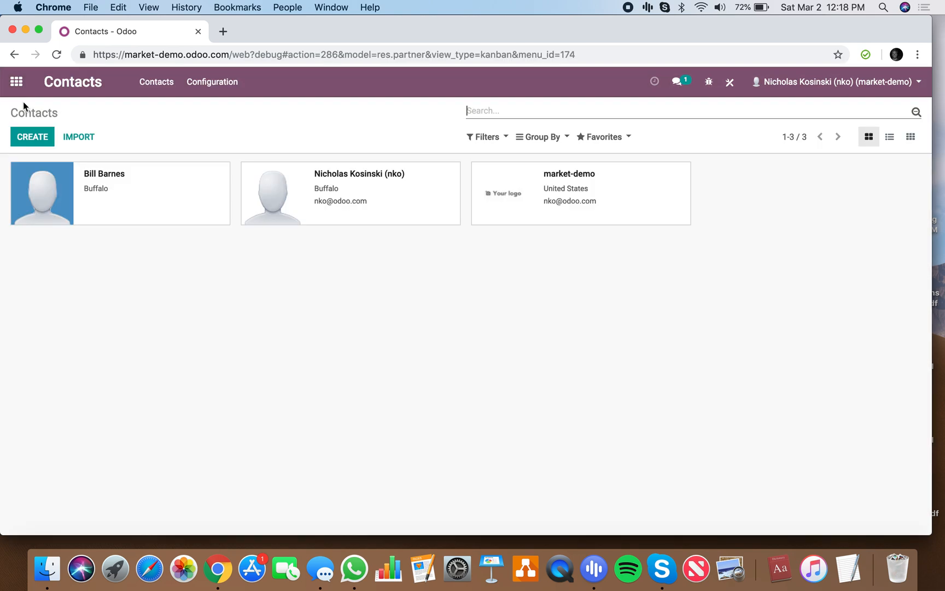
{"action": "left_click", "coordinate": [485, 136]}
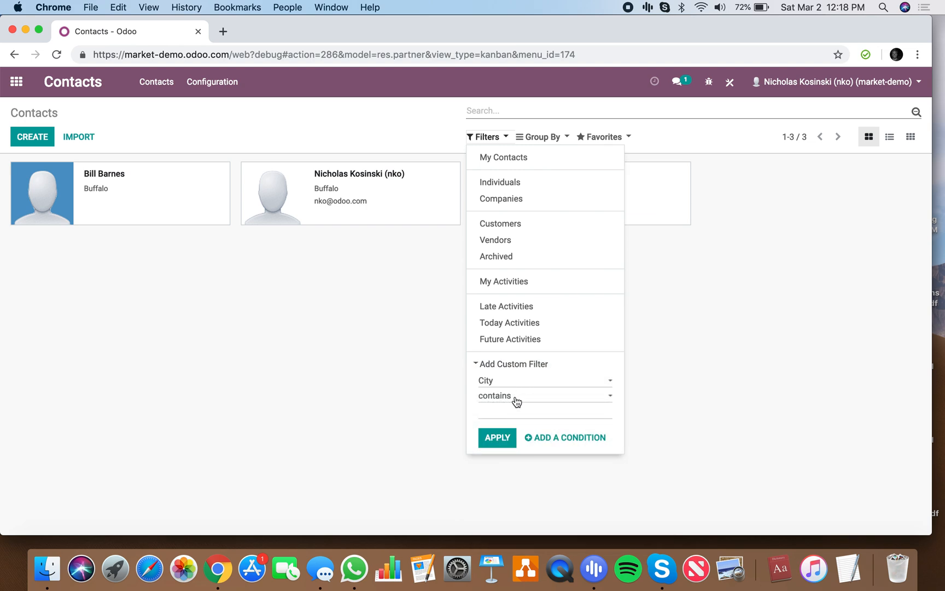
{"action": "left_click", "coordinate": [496, 436]}
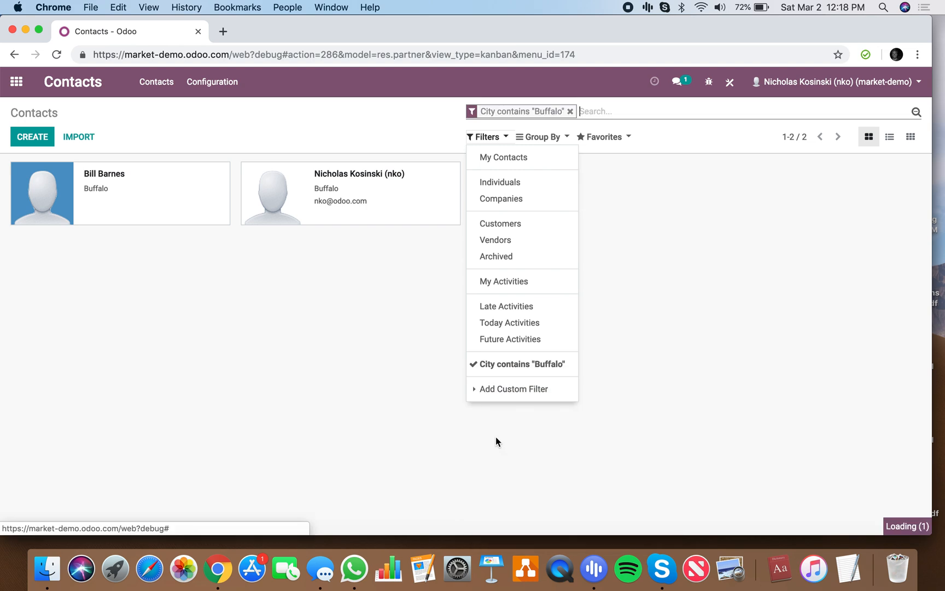
{"action": "left_click", "coordinate": [894, 143]}
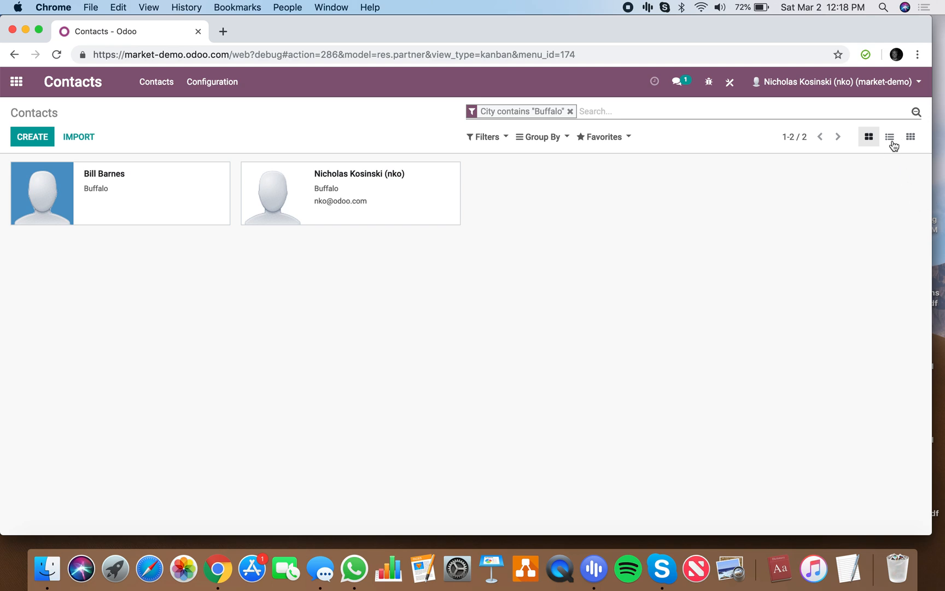
{"action": "left_click", "coordinate": [889, 137]}
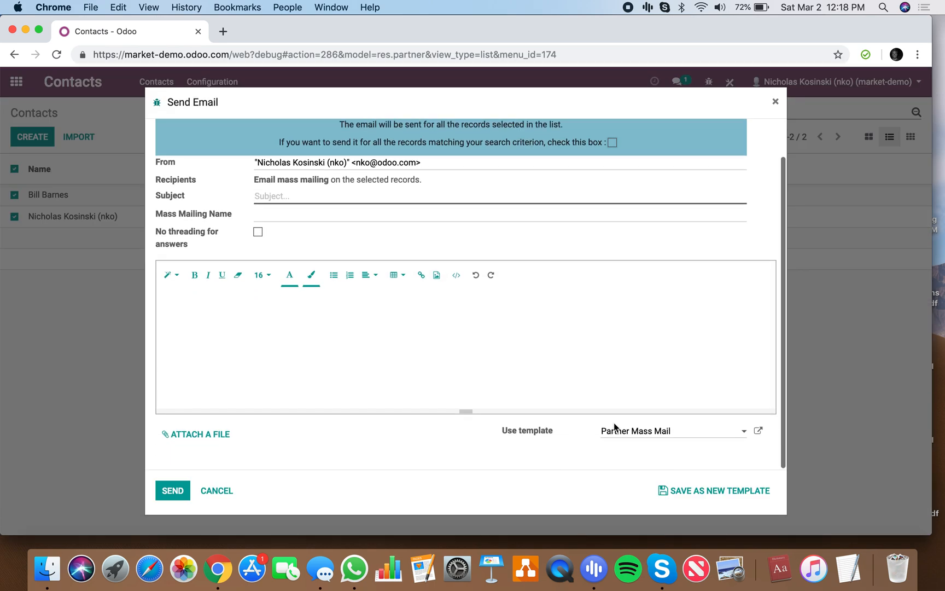
- Load the Event in Buffalo template into the mass email and open its record
{"action": "left_click", "coordinate": [670, 430]}
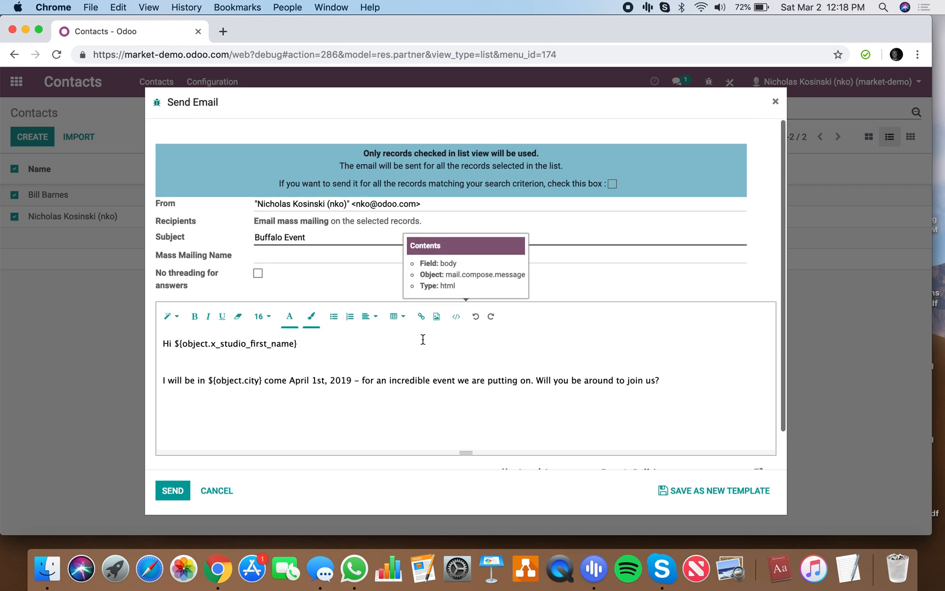
{"action": "mouse_move", "coordinate": [320, 281]}
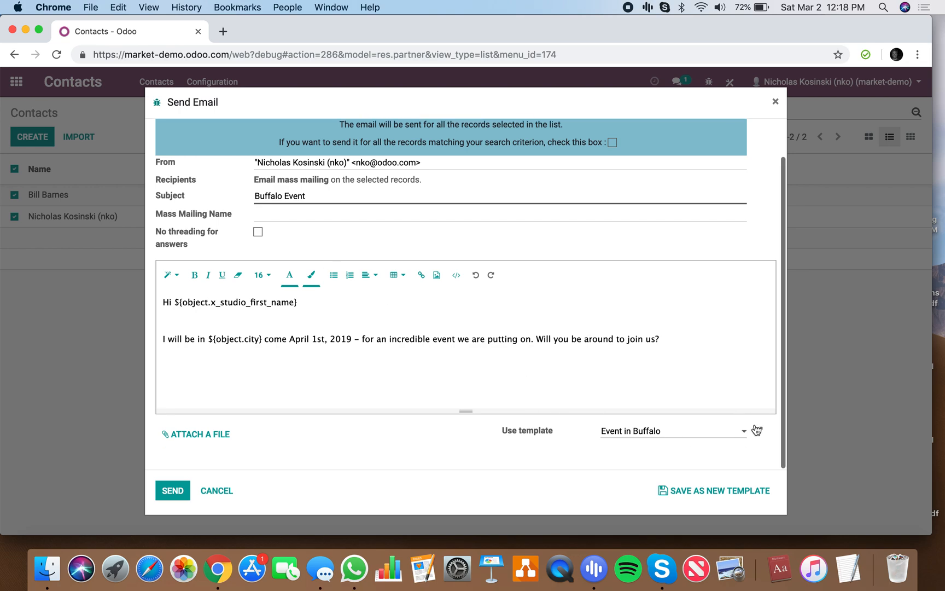
{"action": "left_click", "coordinate": [758, 430]}
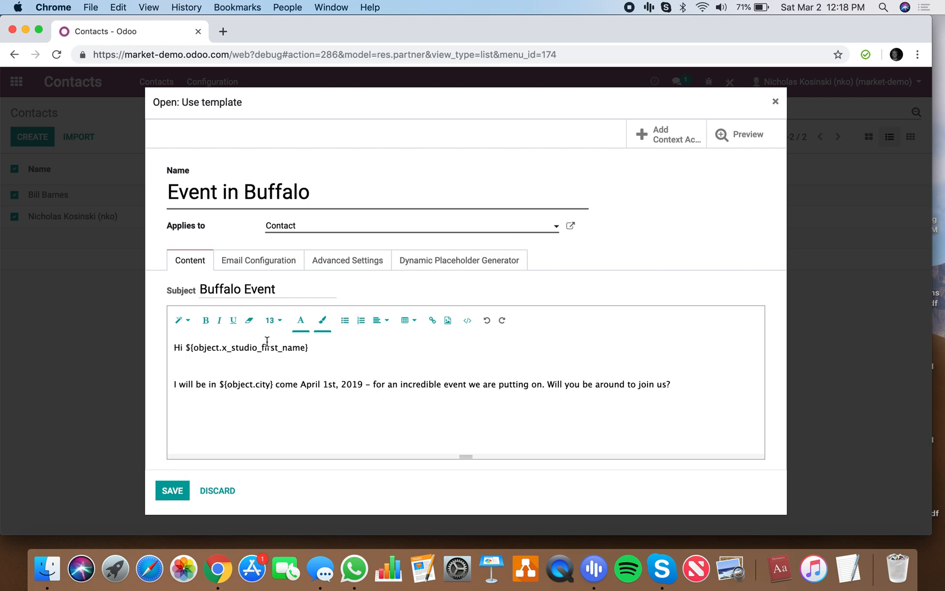
- Review the template's Email Configuration and Advanced Settings, leaving From, To, Cc empty
{"action": "left_click", "coordinate": [258, 259]}
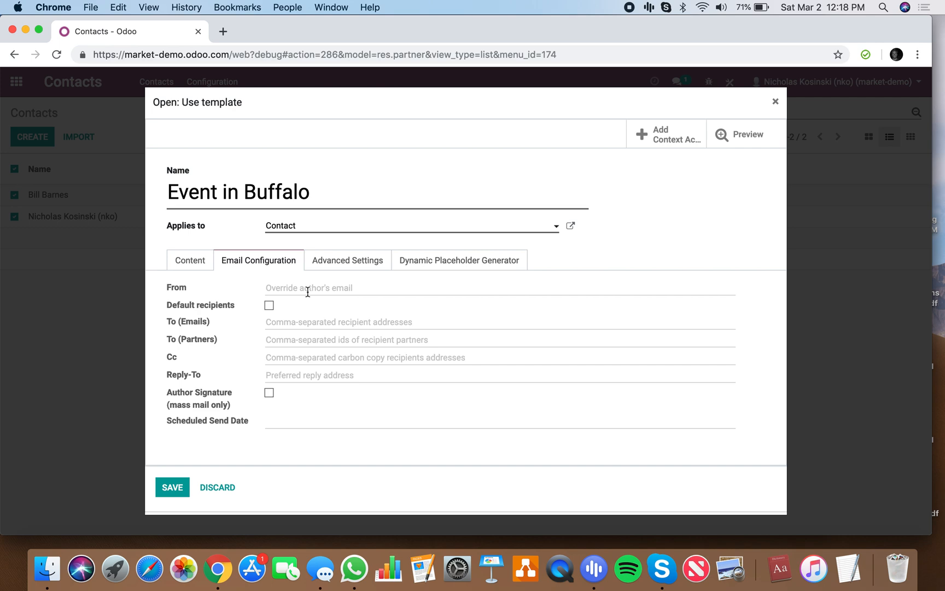
{"action": "mouse_move", "coordinate": [338, 326]}
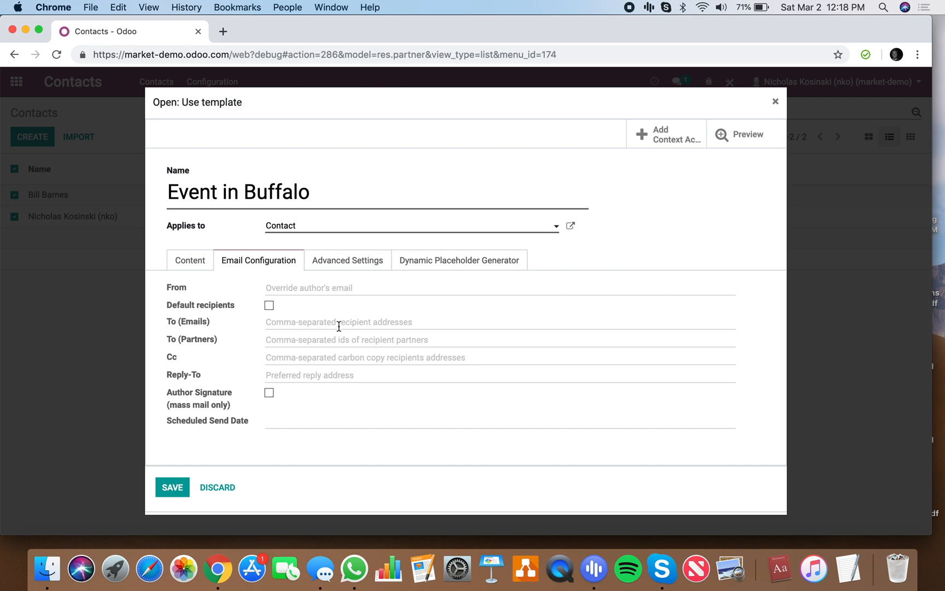
{"action": "mouse_move", "coordinate": [329, 322]}
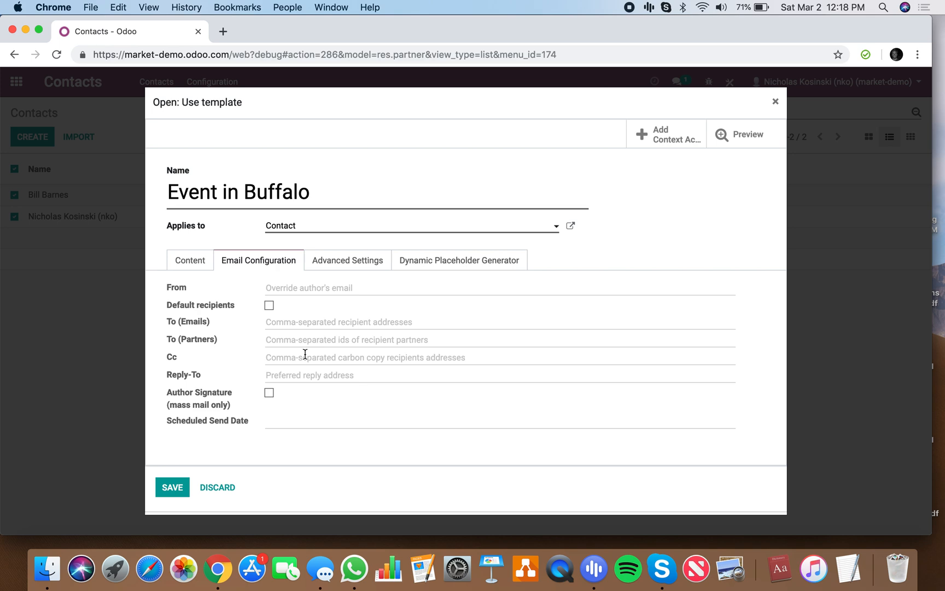
{"action": "mouse_move", "coordinate": [308, 321]}
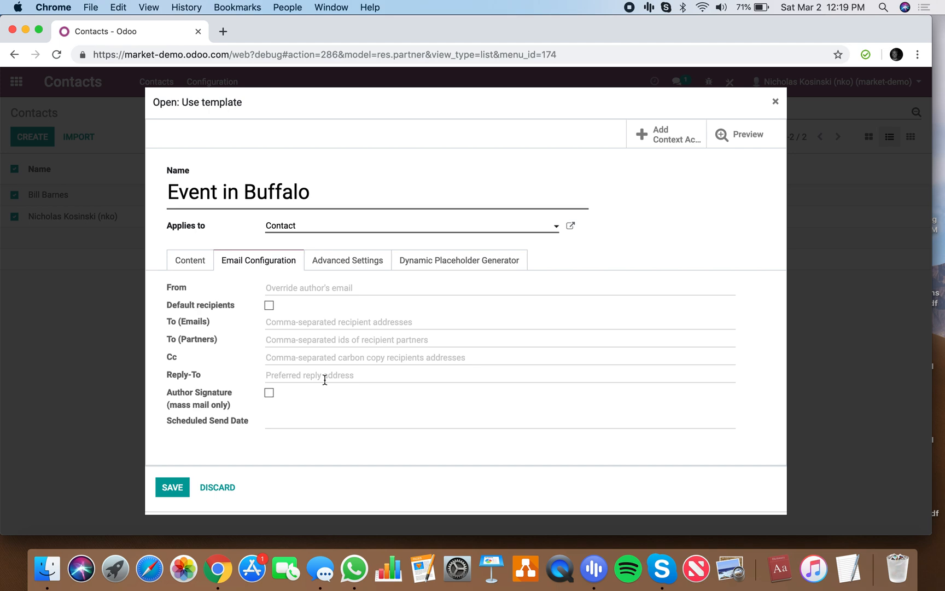
{"action": "mouse_move", "coordinate": [326, 425]}
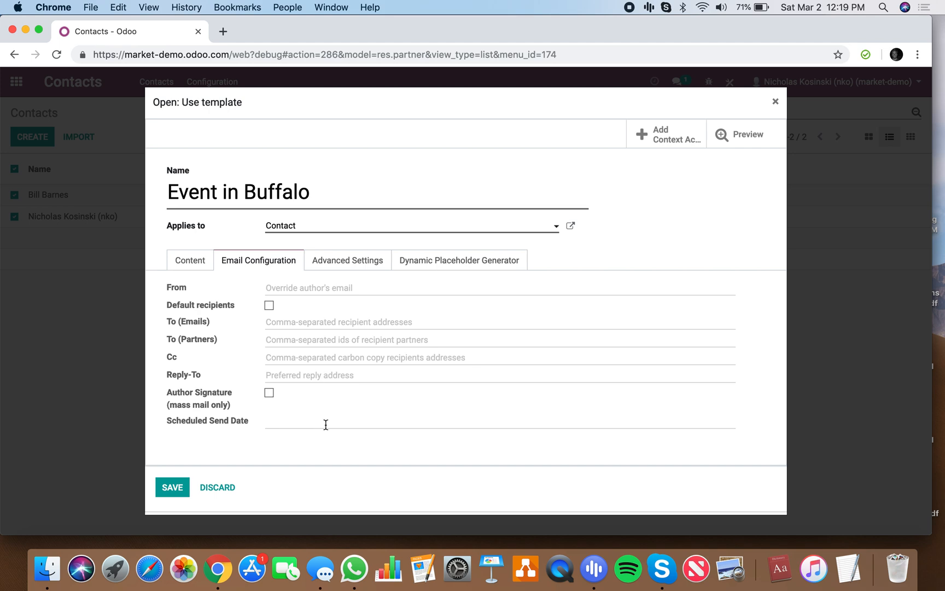
{"action": "left_click", "coordinate": [347, 260]}
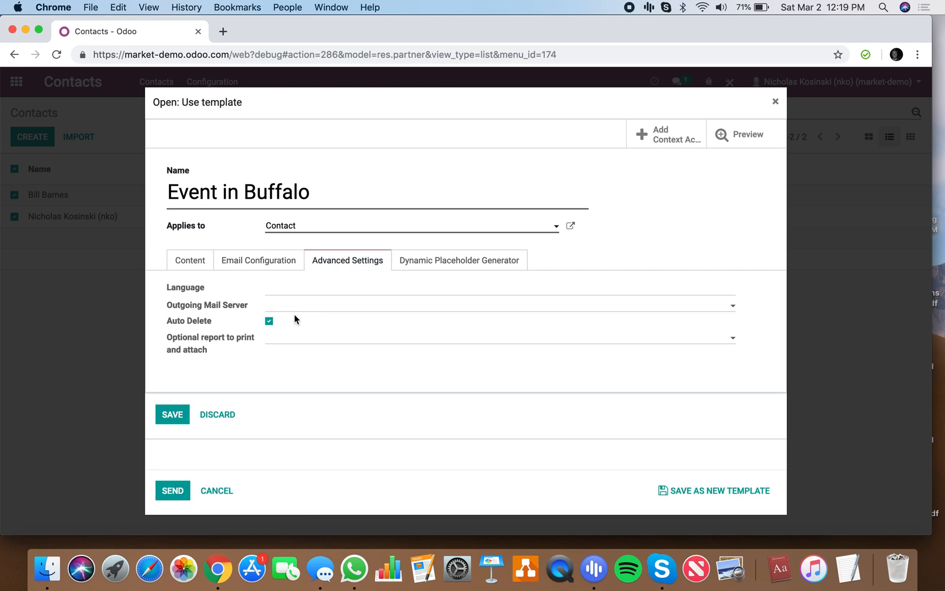
{"action": "mouse_move", "coordinate": [343, 311]}
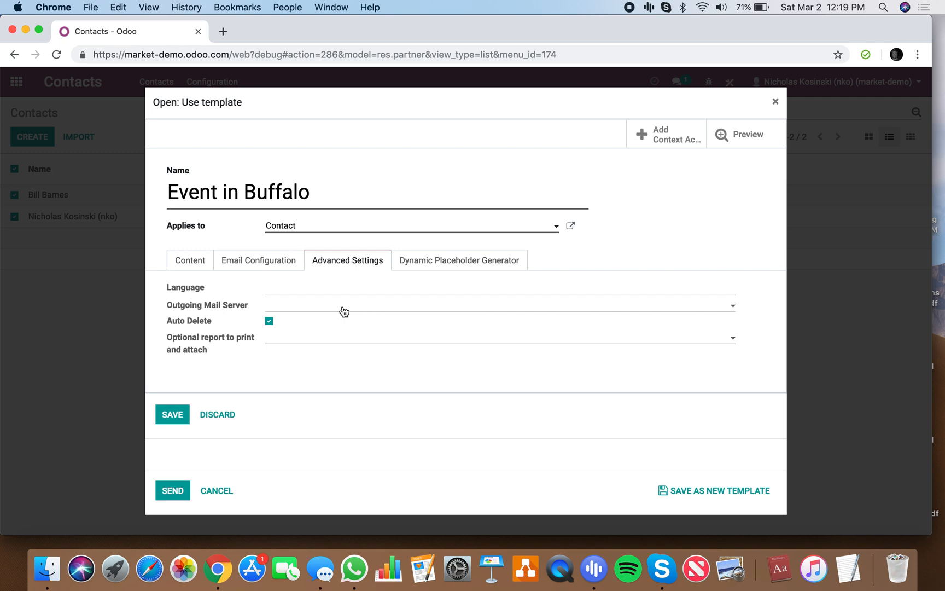
{"action": "mouse_move", "coordinate": [335, 342]}
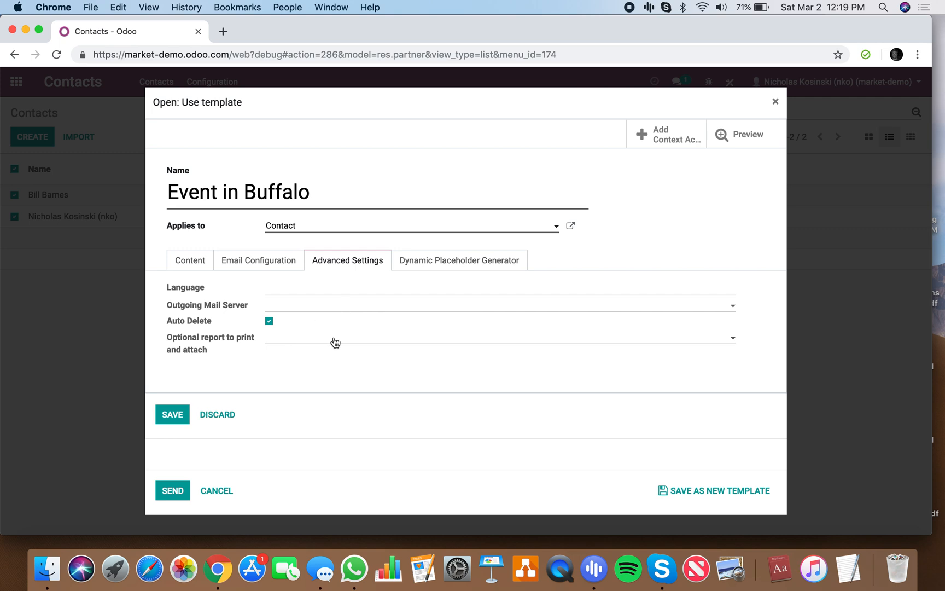
- Check attachable reports and placeholder generator, then discard the template dialog unchanged
{"action": "left_click", "coordinate": [499, 338]}
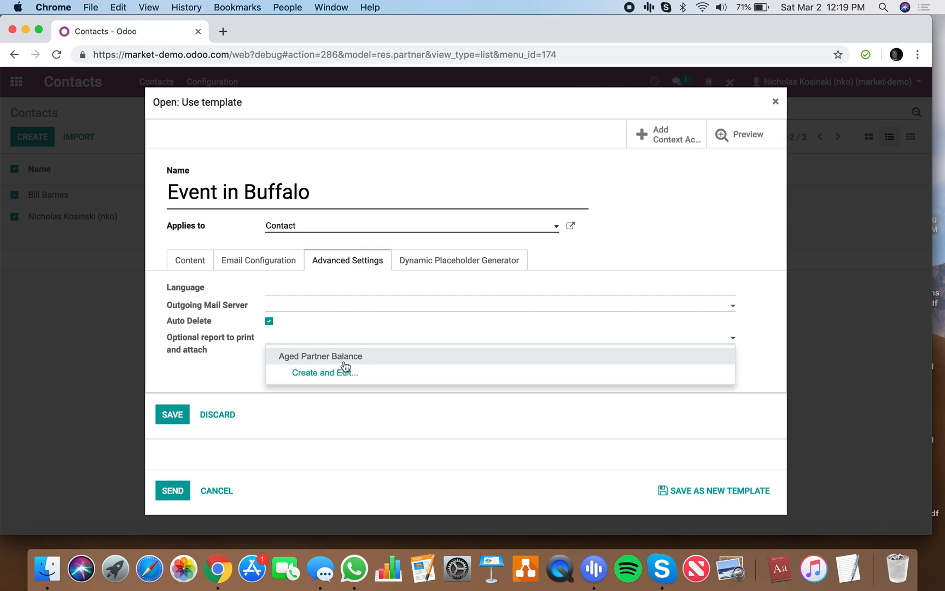
{"action": "left_click", "coordinate": [458, 259]}
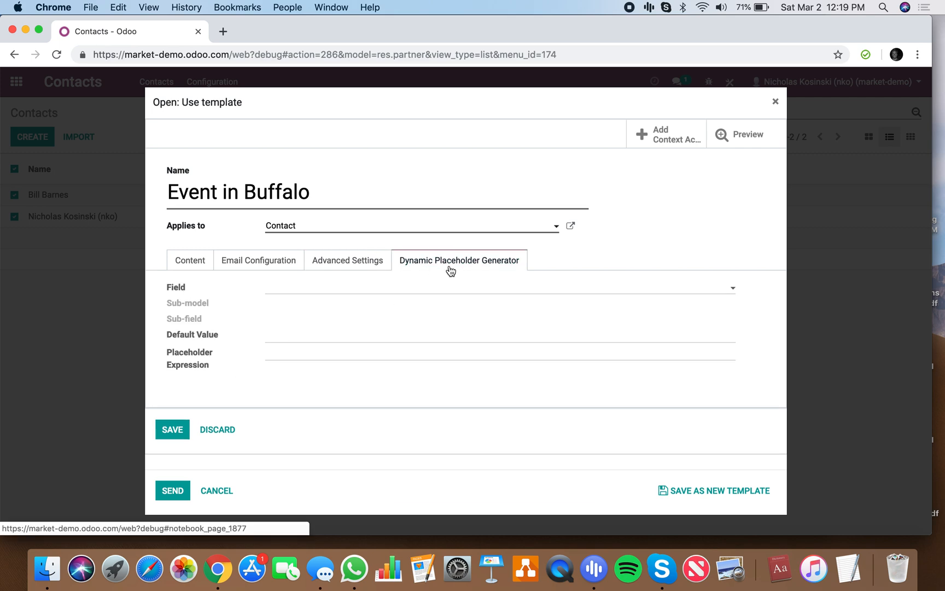
{"action": "left_click", "coordinate": [189, 260]}
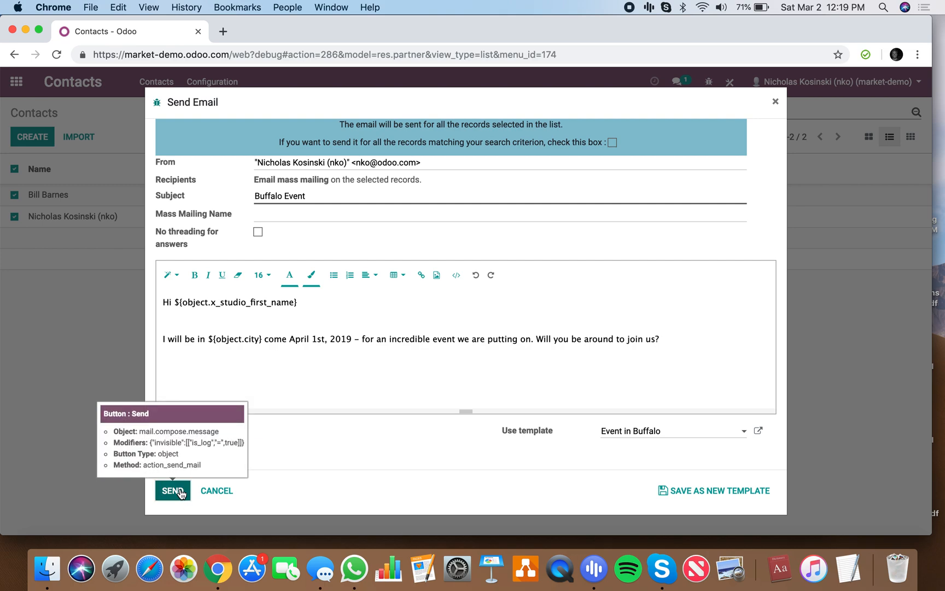
- Send the Buffalo Event email and verify Bill's and Nick's personalized messages in chatter
{"action": "left_click", "coordinate": [173, 490]}
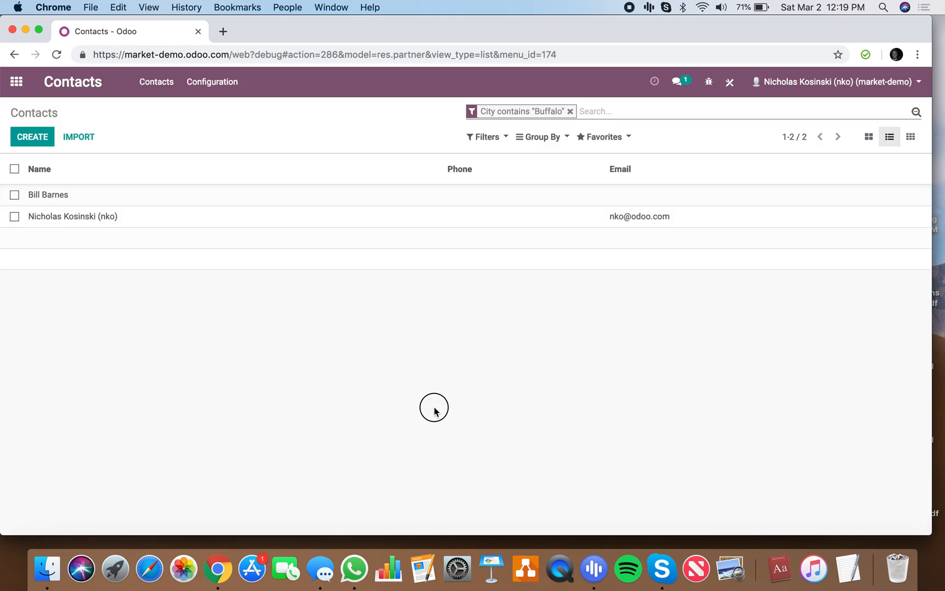
{"action": "left_click", "coordinate": [48, 193]}
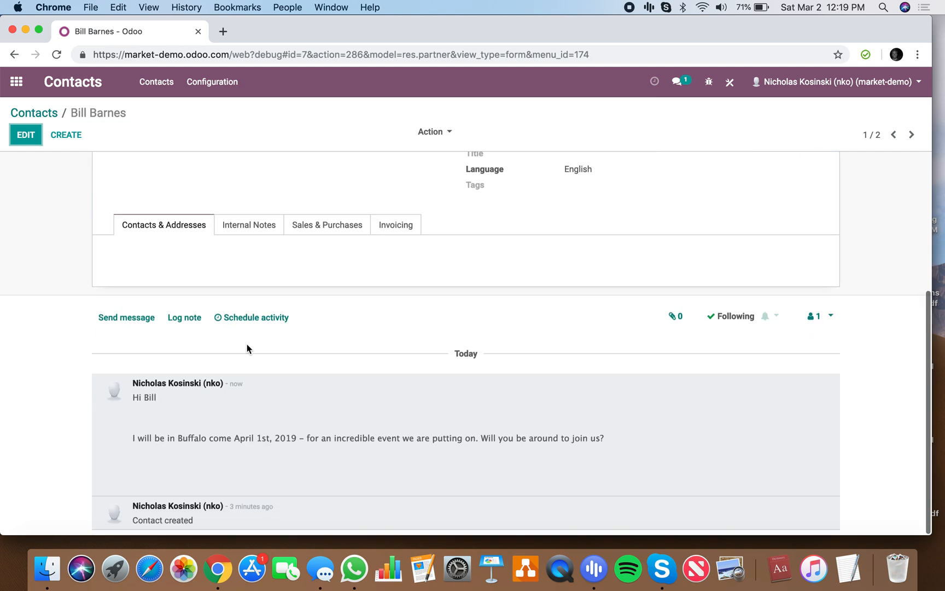
{"action": "mouse_move", "coordinate": [440, 438]}
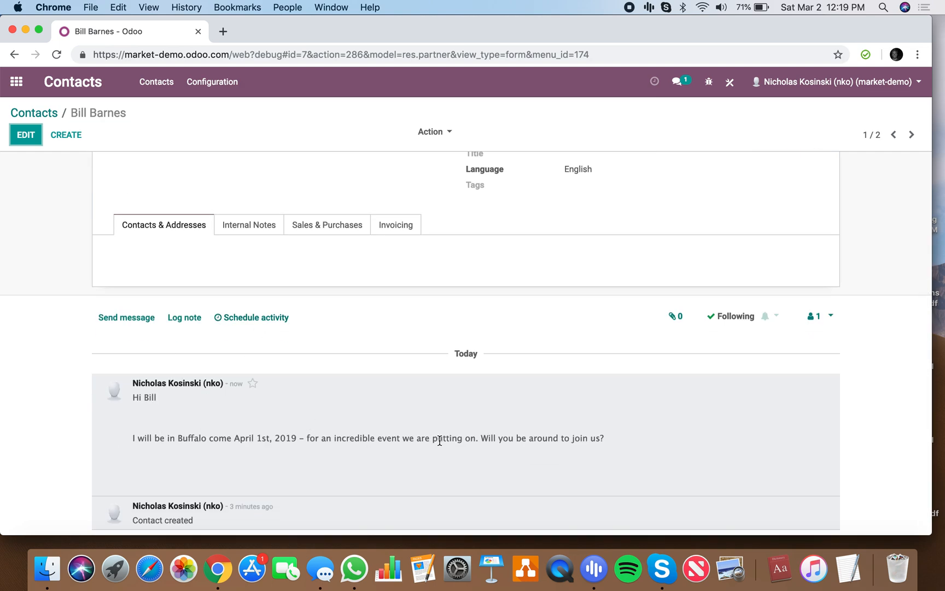
{"action": "scroll", "scroll_direction": "up", "scroll_amount": 3}
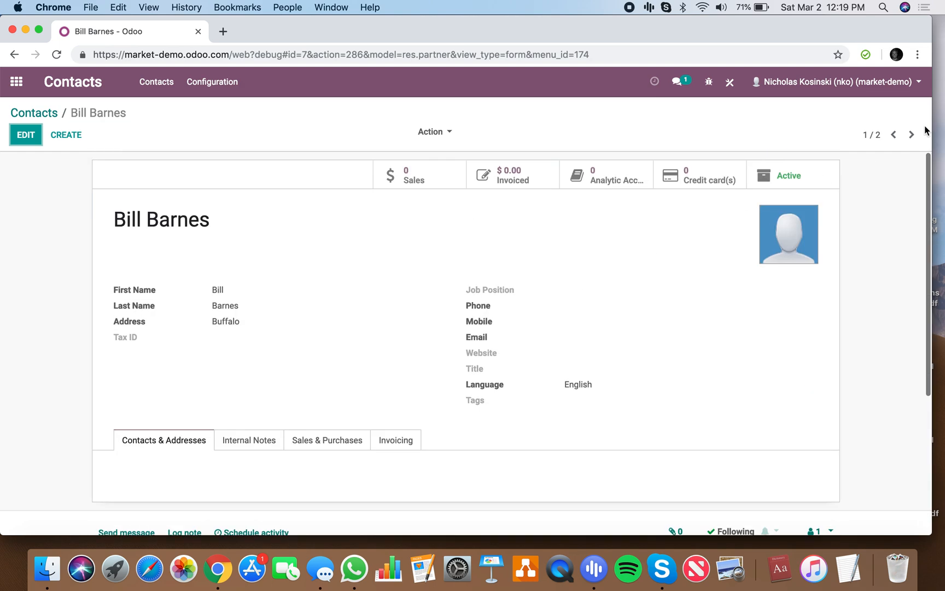
{"action": "left_click", "coordinate": [912, 134]}
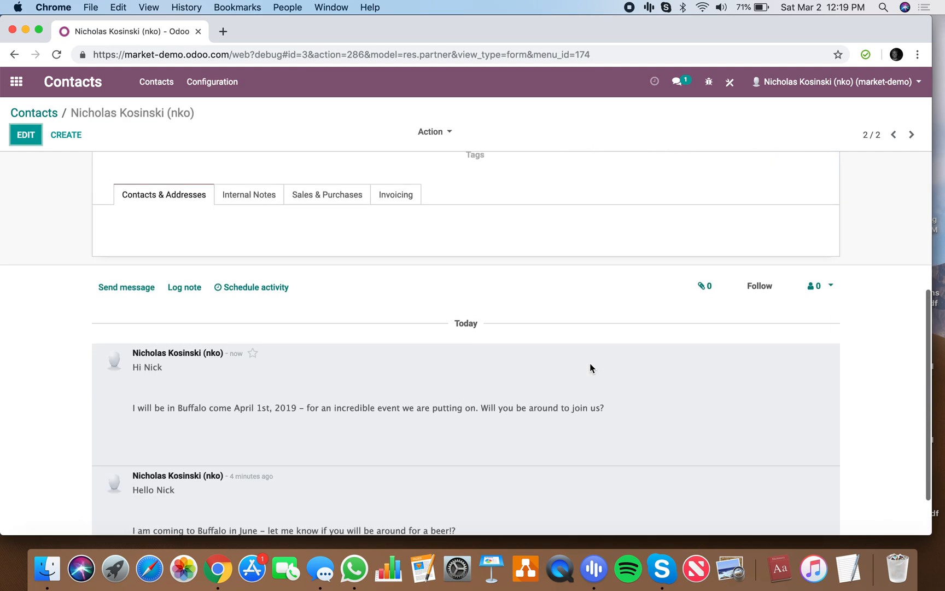
{"action": "scroll", "scroll_direction": "up", "scroll_amount": 3}
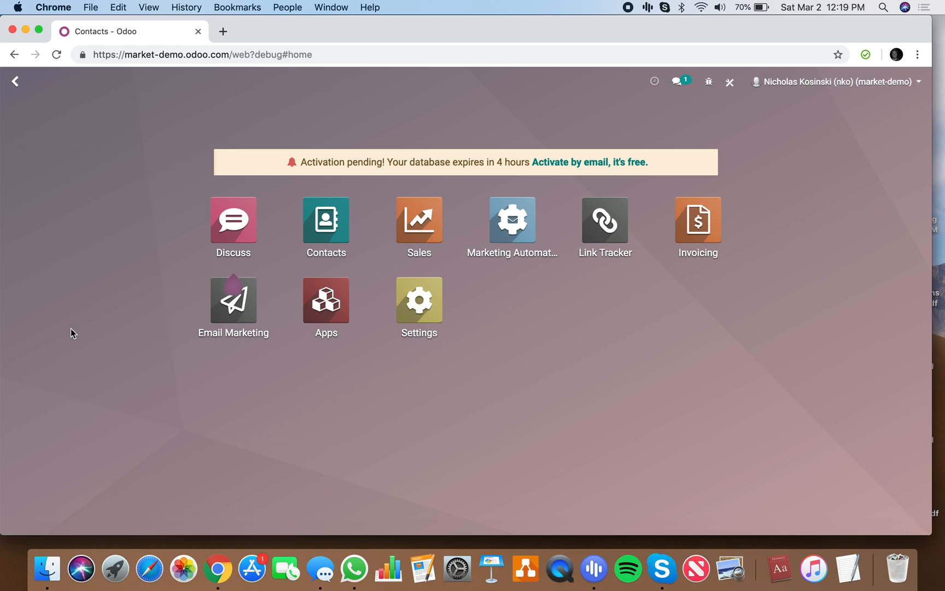
{"action": "mouse_move", "coordinate": [325, 299]}
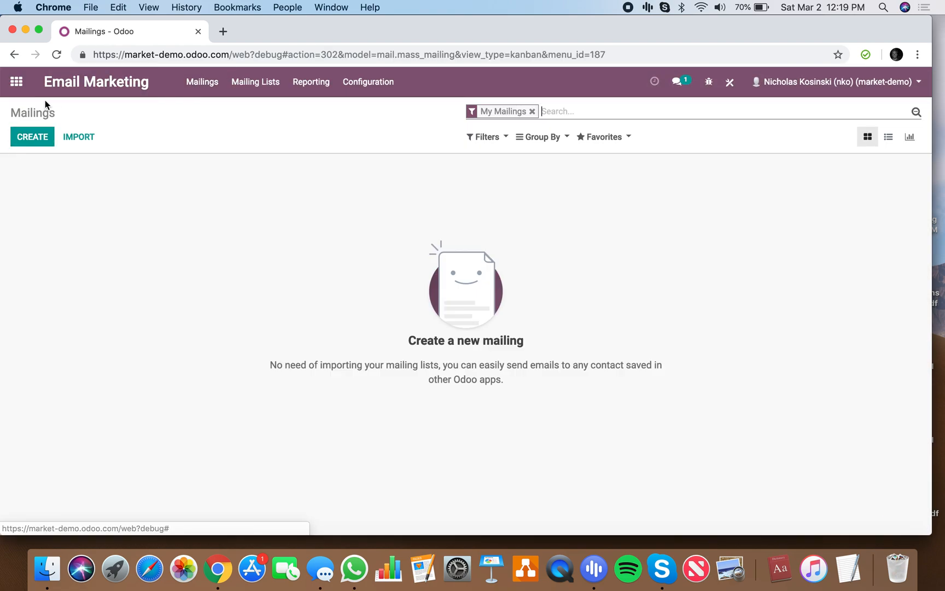
- Create a new mailing with Recipients set to Contact, matching customer contacts
{"action": "left_click", "coordinate": [33, 137]}
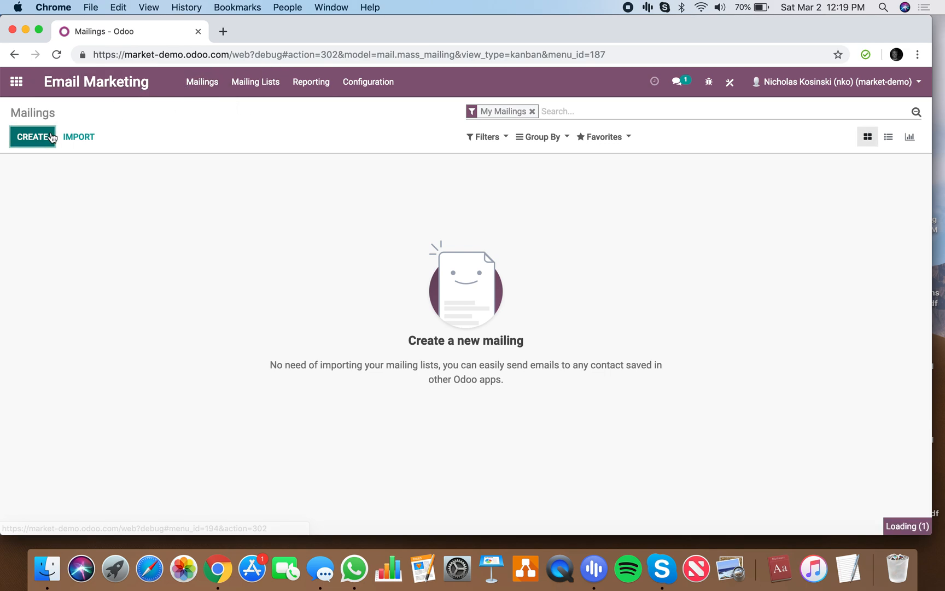
{"action": "left_click", "coordinate": [31, 137]}
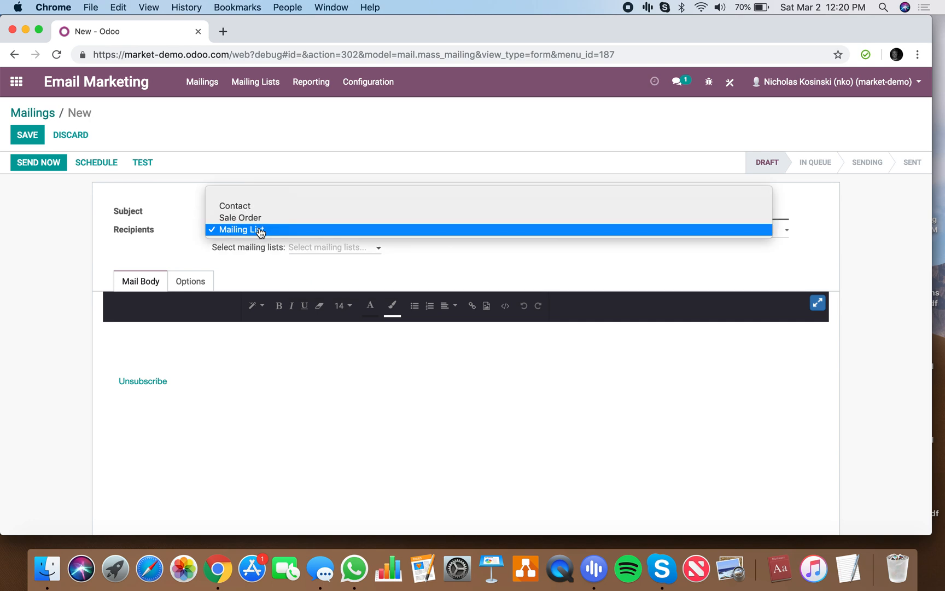
{"action": "left_click", "coordinate": [234, 206]}
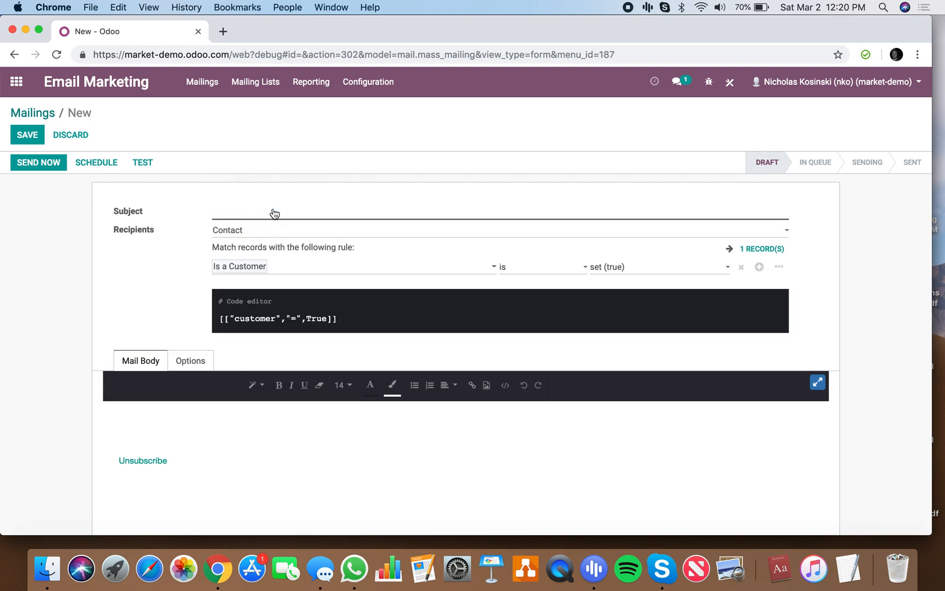